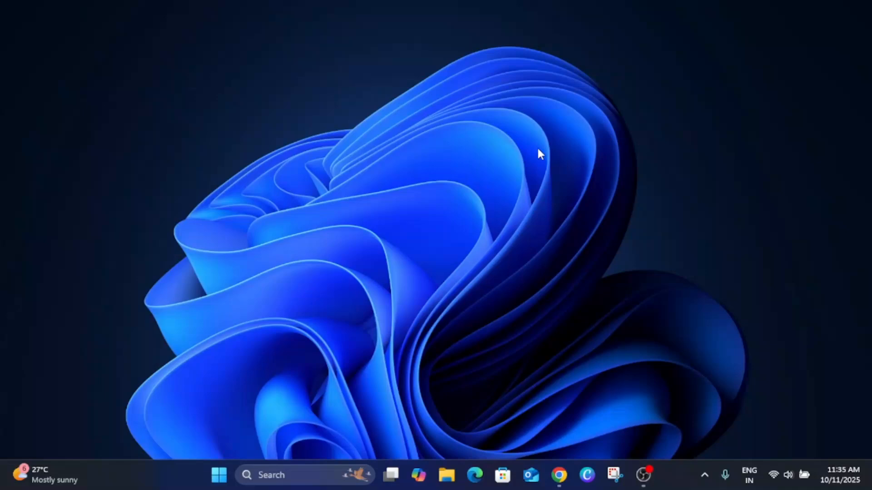
mouse_move(522, 164)
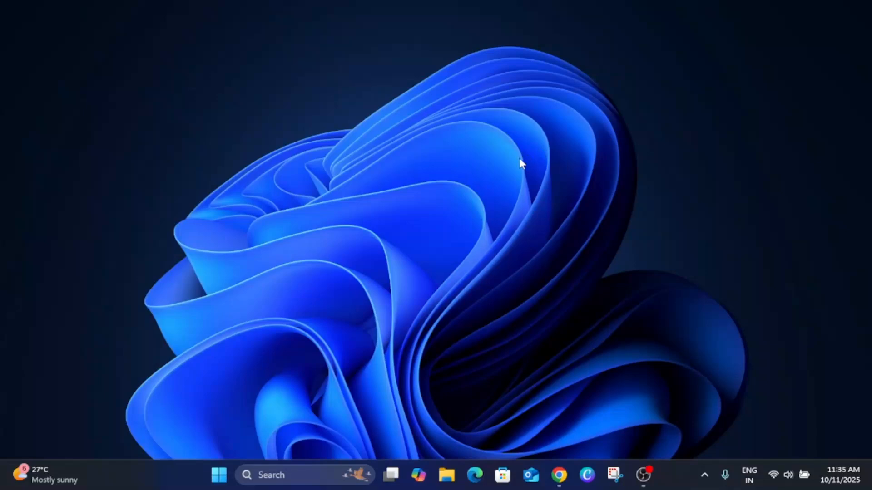
mouse_move(576, 272)
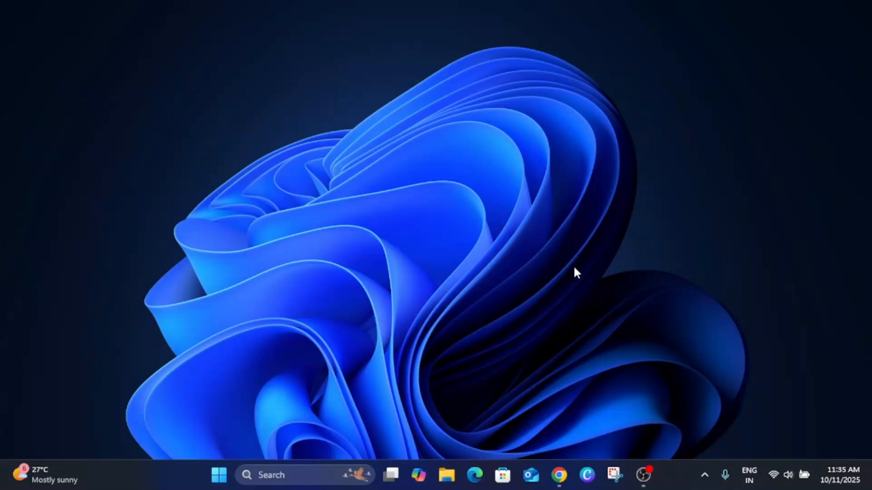
Search Google for 'ubuntu download' in Chrome and open Download Ubuntu Desktop in a new tab
left_click(558, 475)
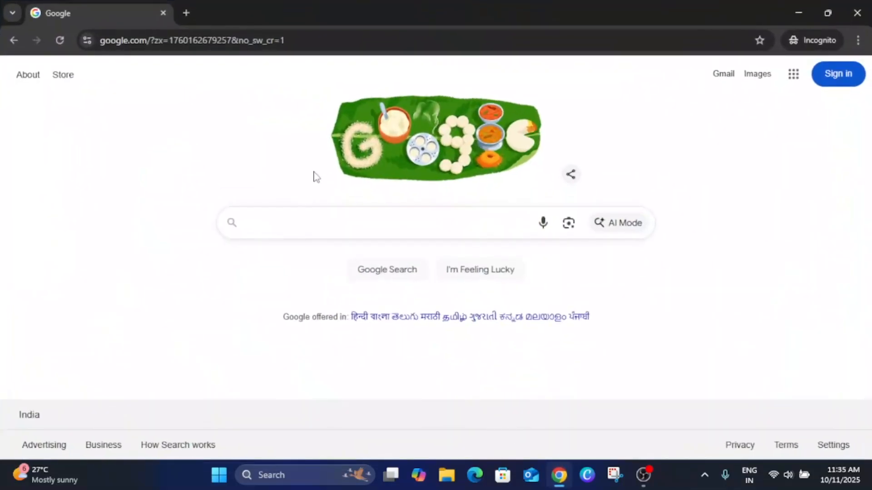
left_click(379, 222)
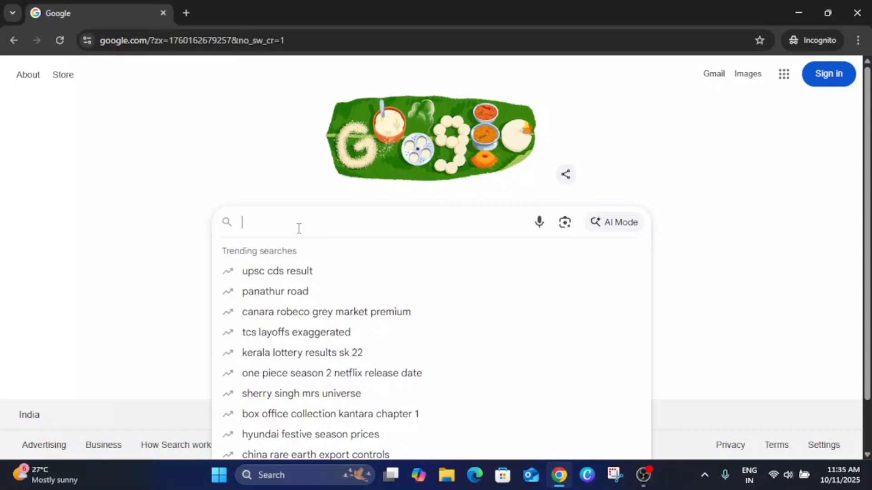
type("ubut")
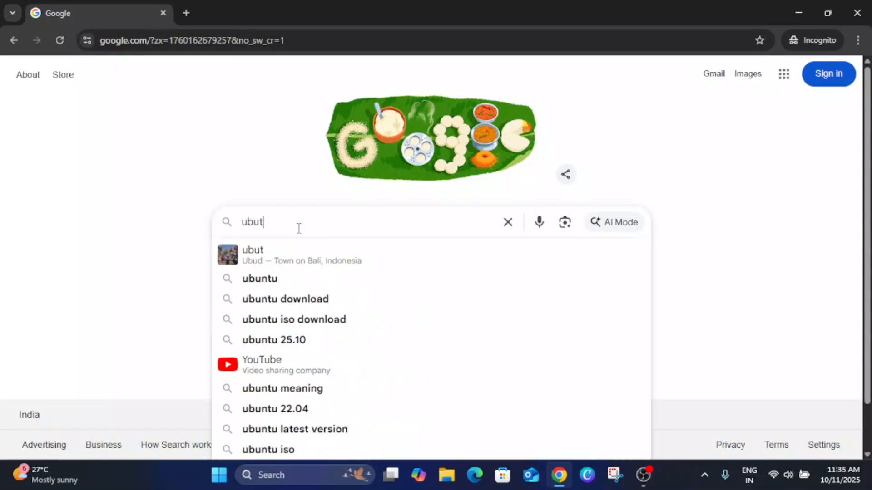
type("ntu")
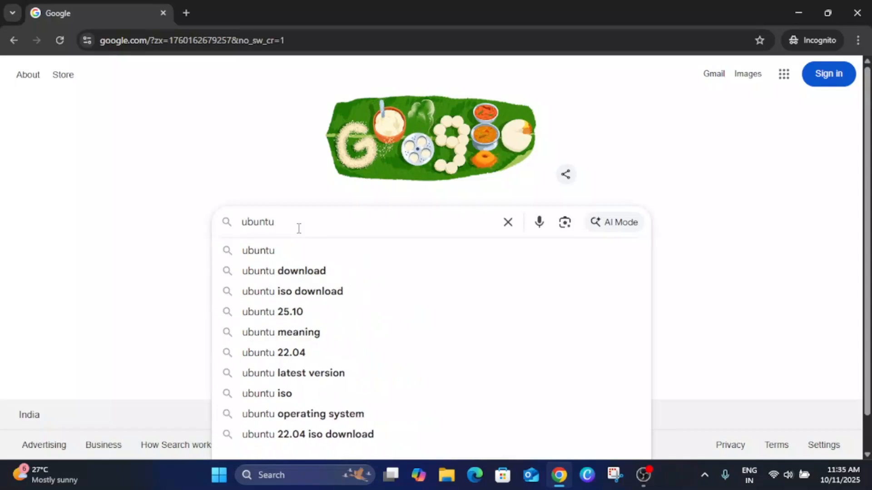
left_click(283, 270)
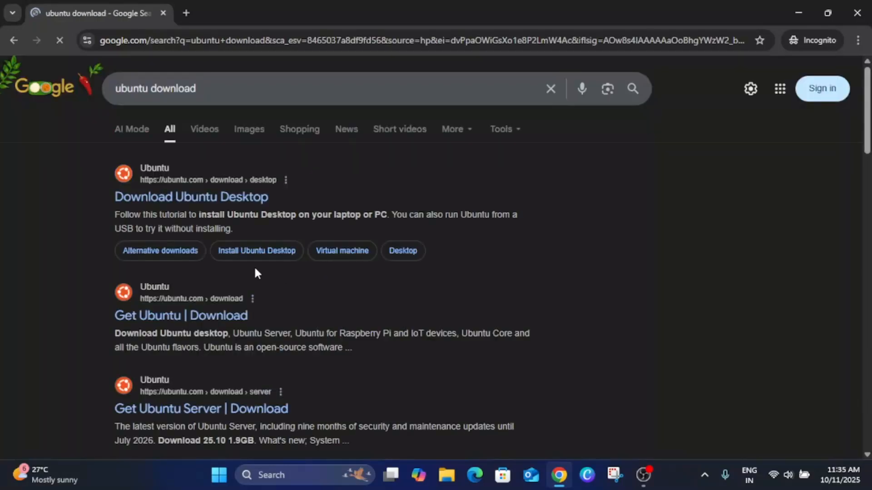
right_click(191, 196)
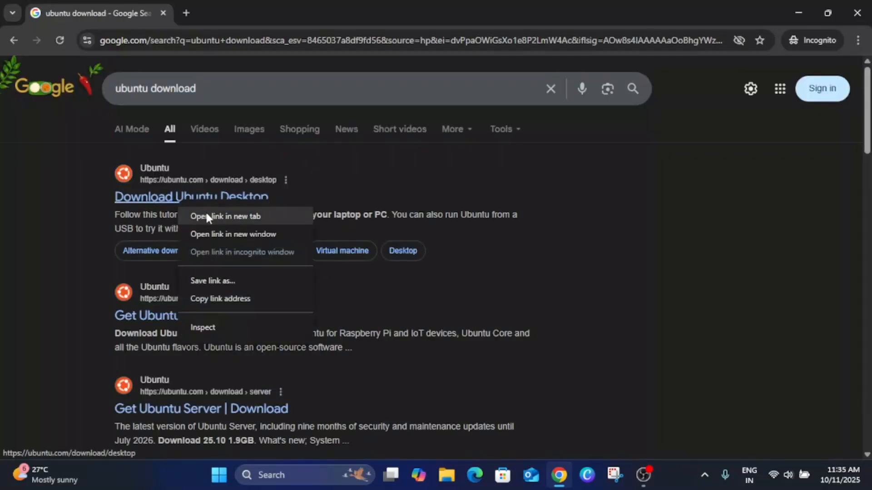
left_click(225, 216)
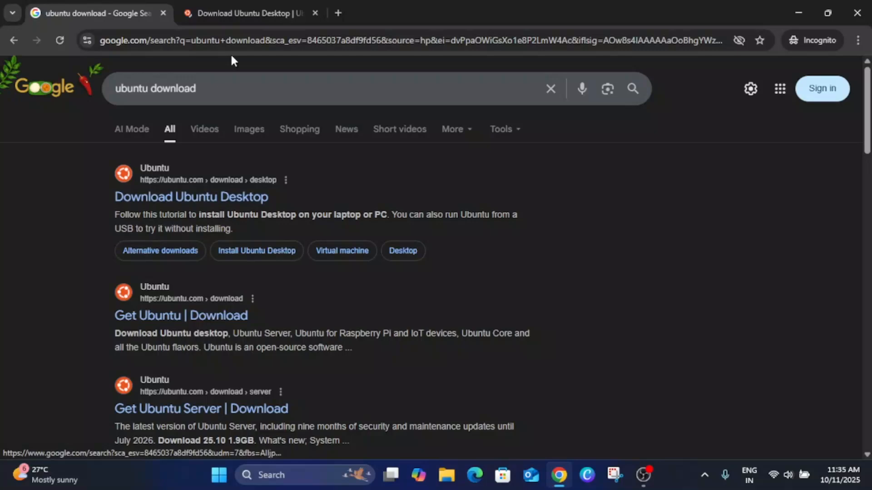
On the Ubuntu site, accept cookies and download the Ubuntu 24.04.3 LTS desktop ISO
left_click(191, 196)
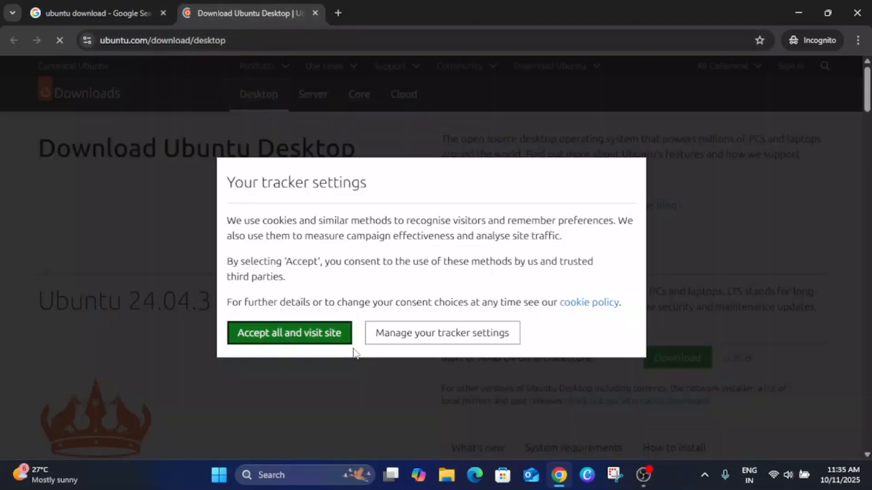
left_click(289, 332)
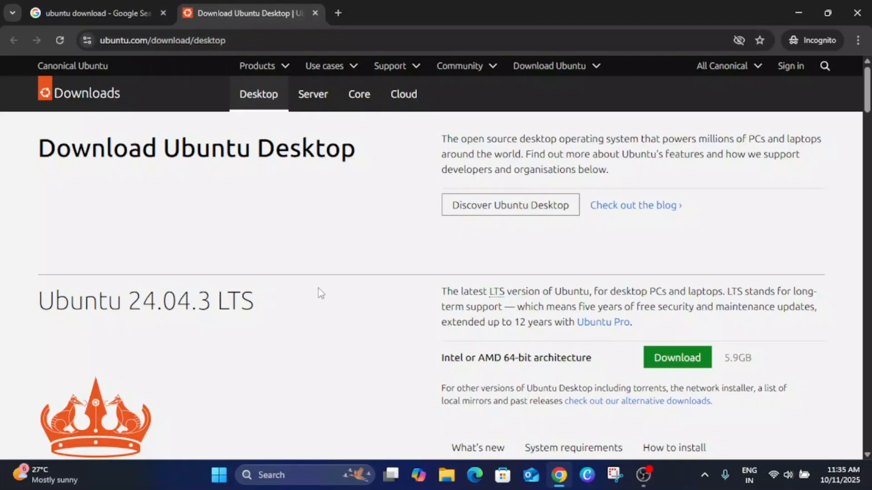
triple_click(144, 301)
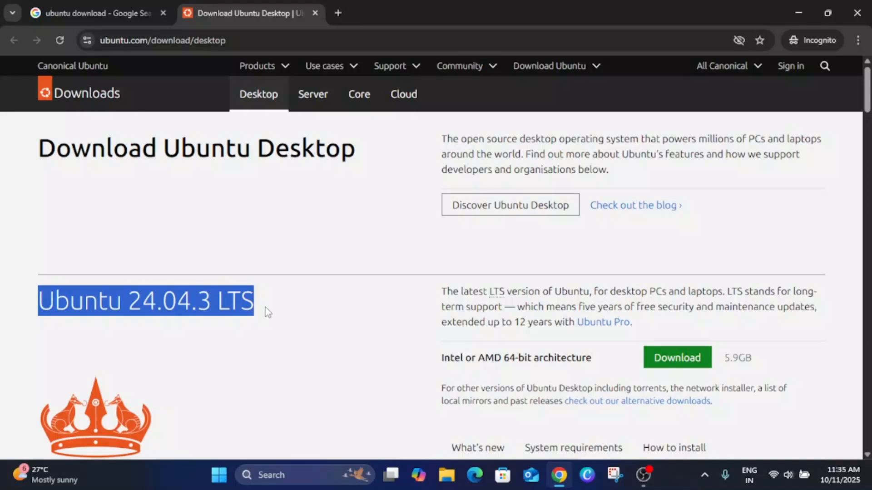
scroll("down", 3)
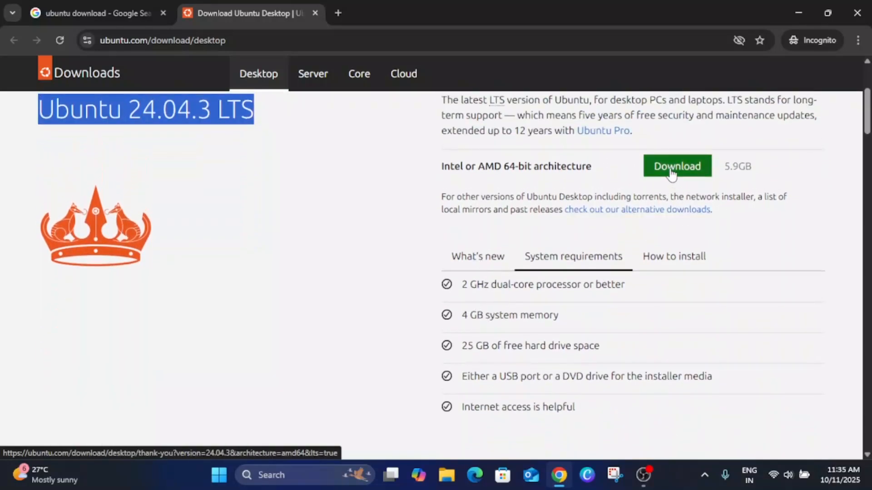
left_click(676, 167)
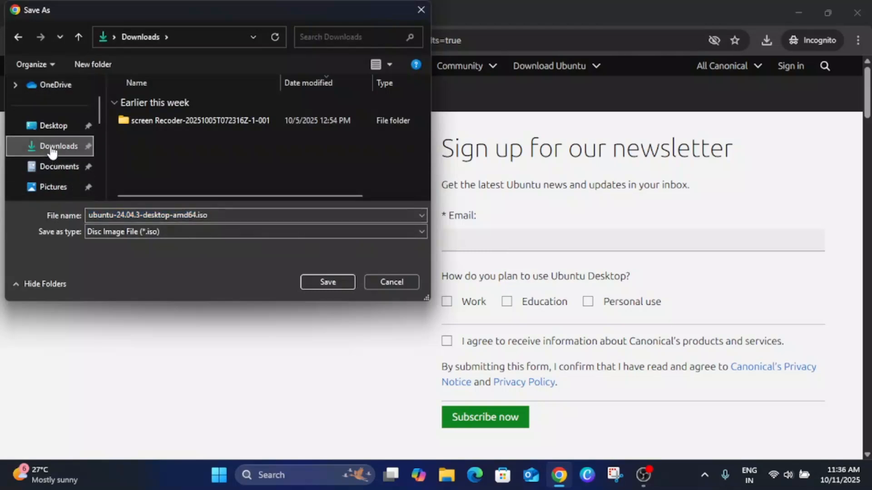
Save the ISO to a drive under This PC
scroll("down", 3)
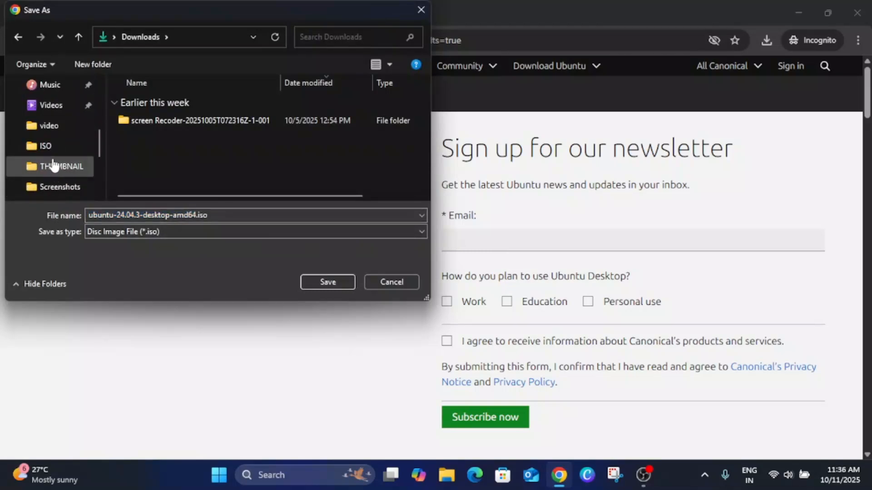
left_click(51, 166)
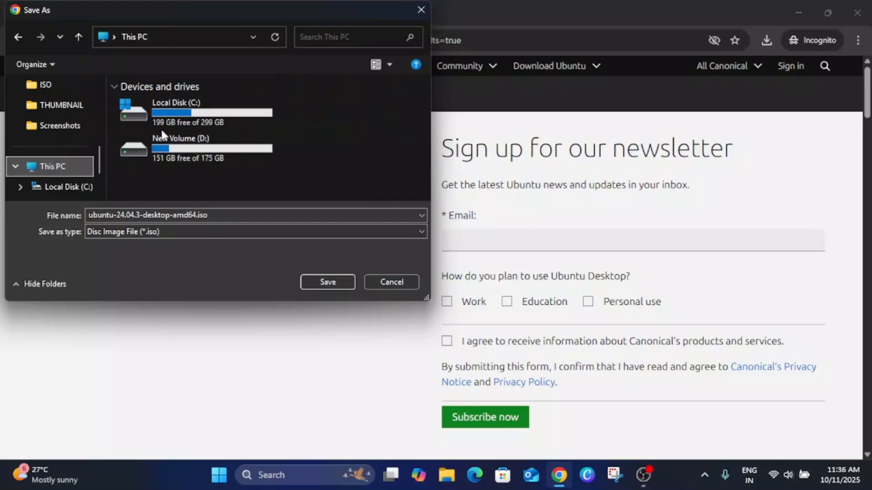
double_click(45, 84)
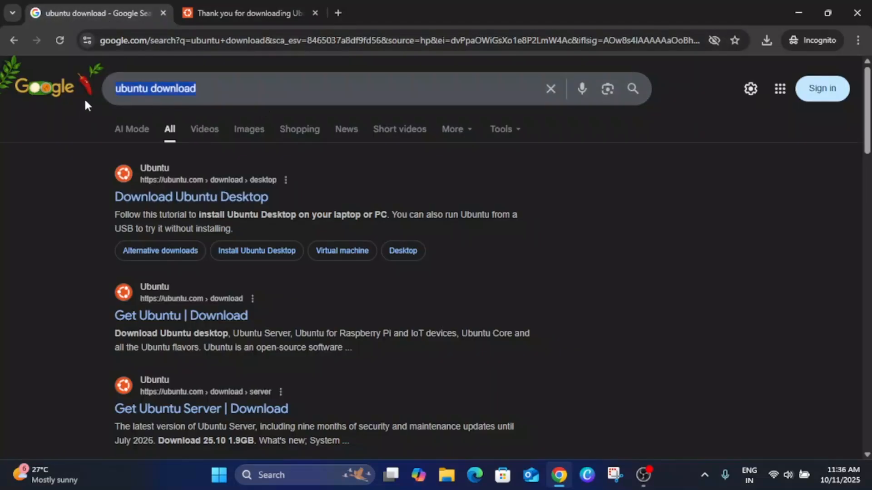
Search 'virtualbox download' and browse the Oracle VirtualBox Downloads page listing 7.2.2 packages
type("vir")
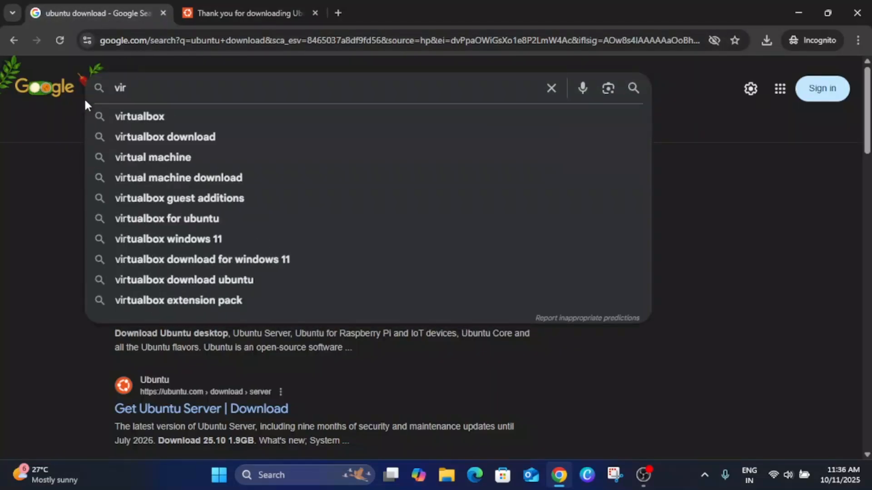
left_click(164, 137)
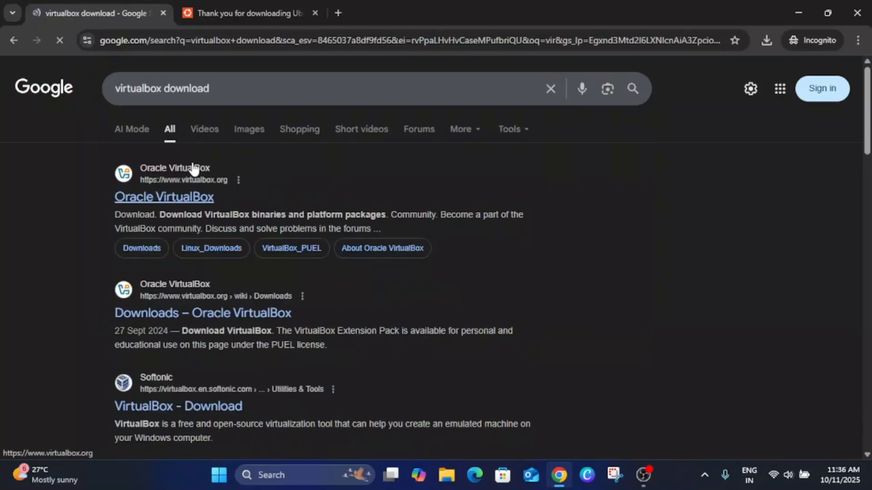
left_click(163, 196)
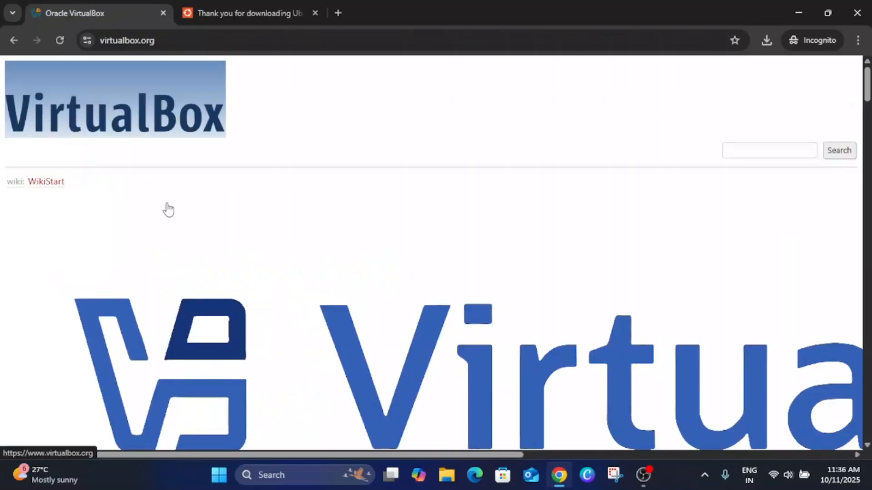
scroll("down", 3)
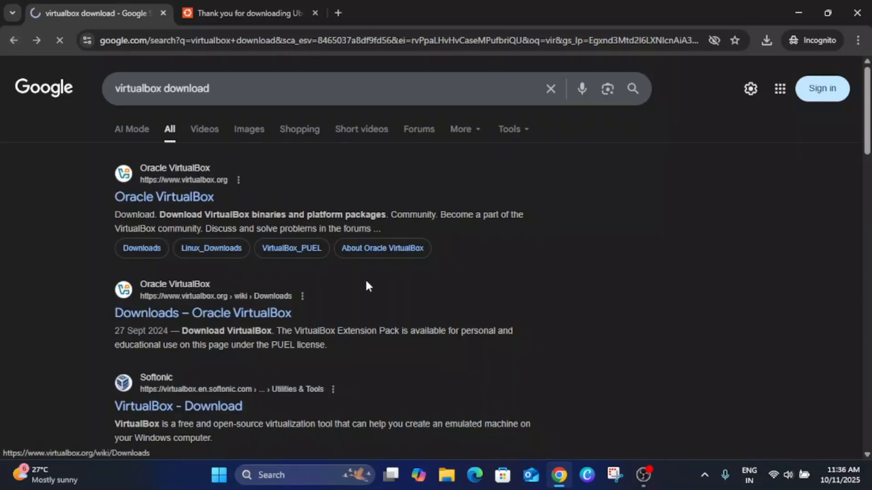
left_click(203, 313)
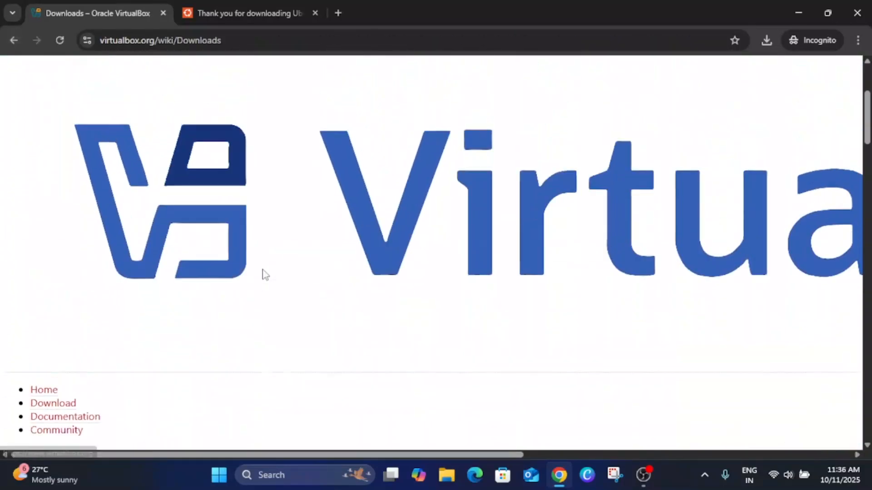
scroll("up", 3)
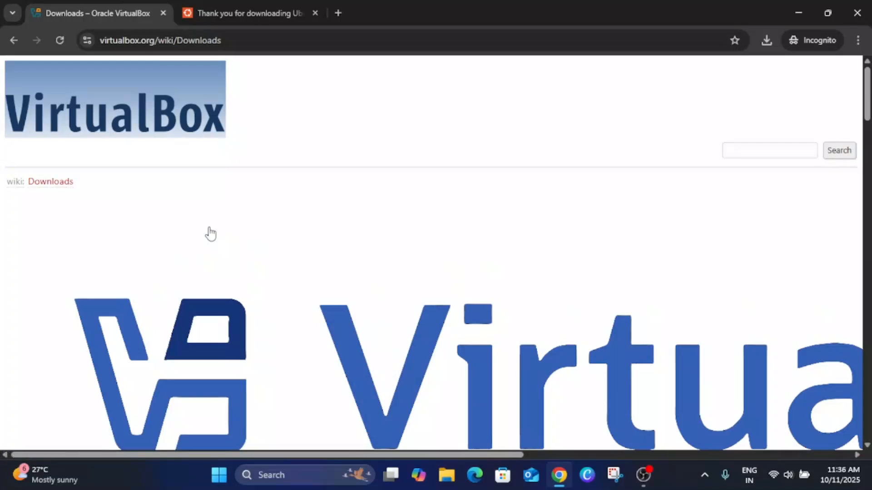
scroll("down", 3)
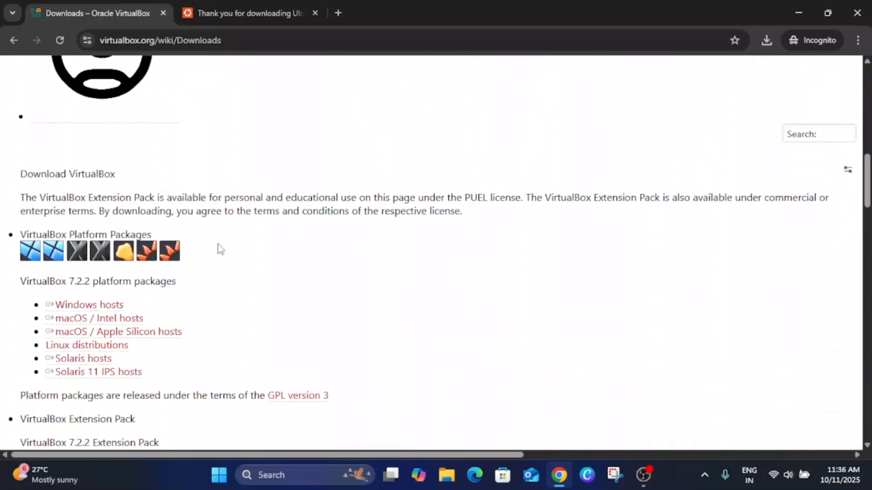
scroll("down", 3)
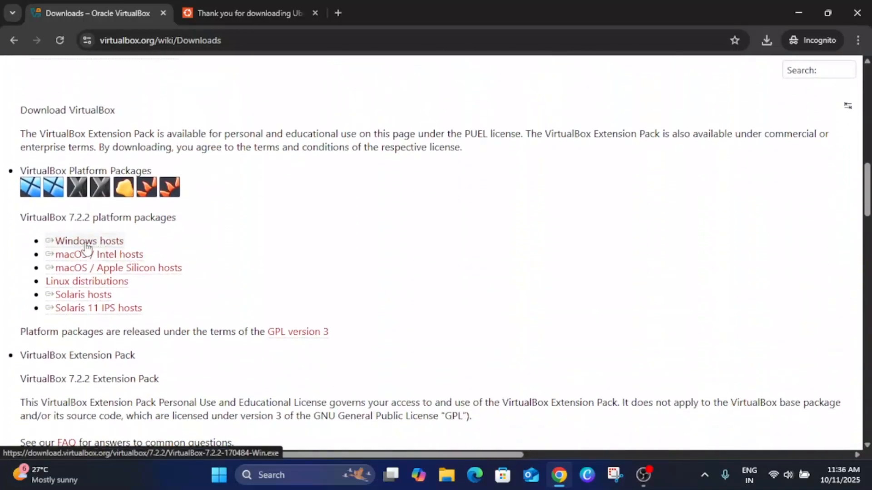
mouse_move(99, 255)
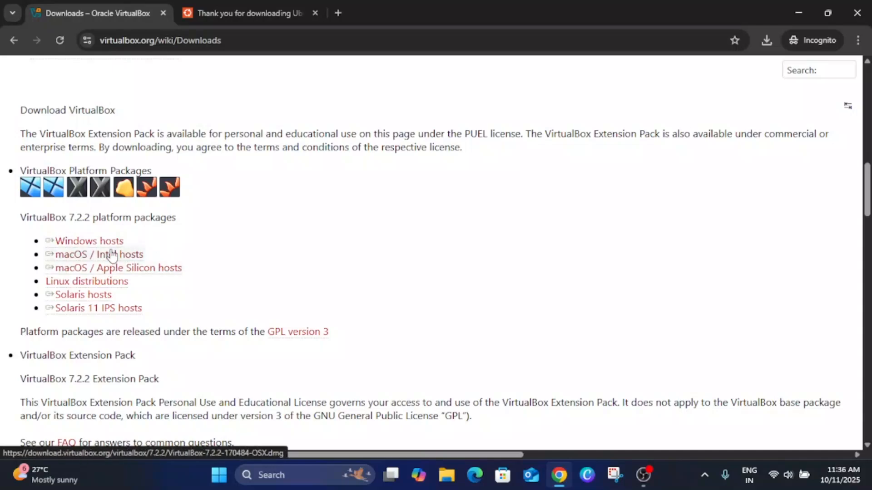
mouse_move(248, 251)
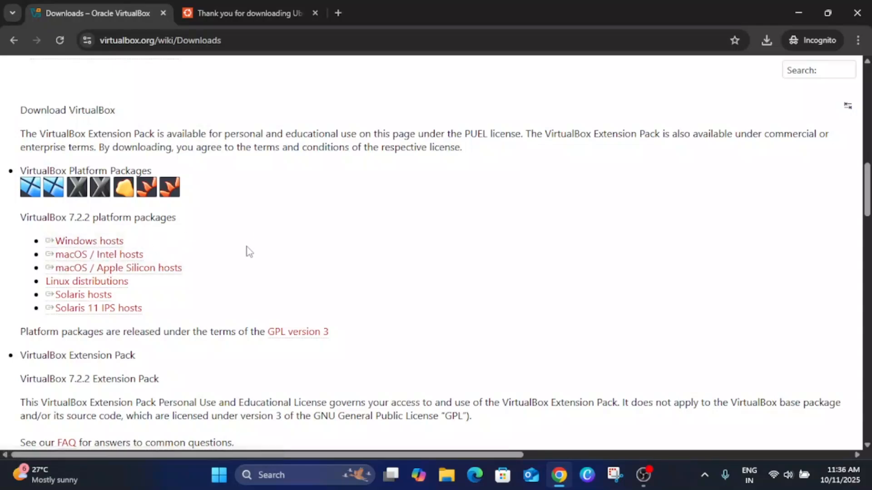
left_click(857, 12)
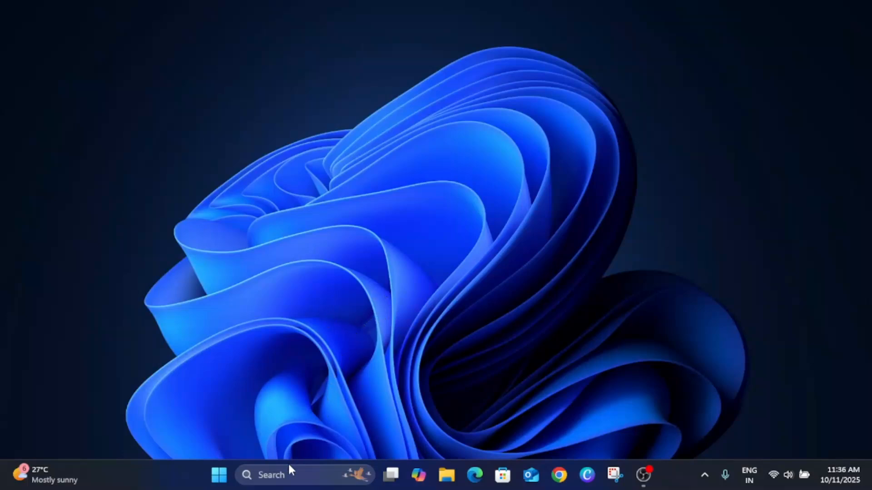
Find and launch Oracle VirtualBox from Windows search by typing 'vir'
left_click(272, 475)
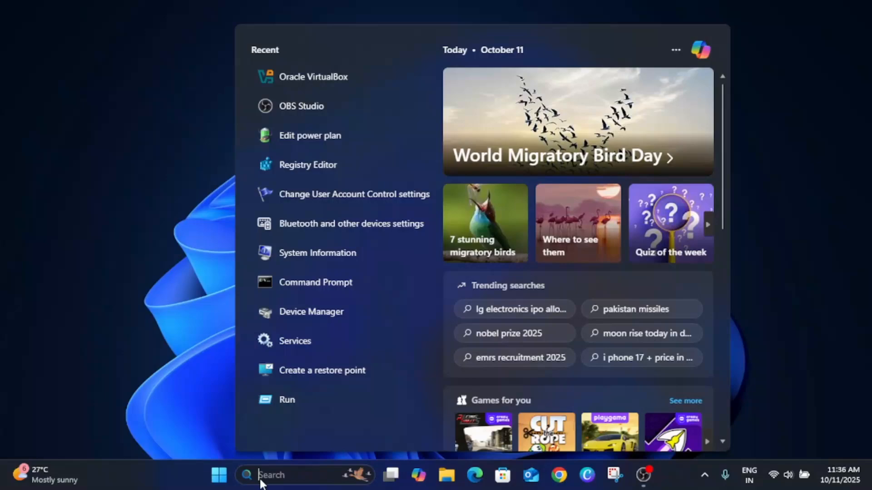
type("vir")
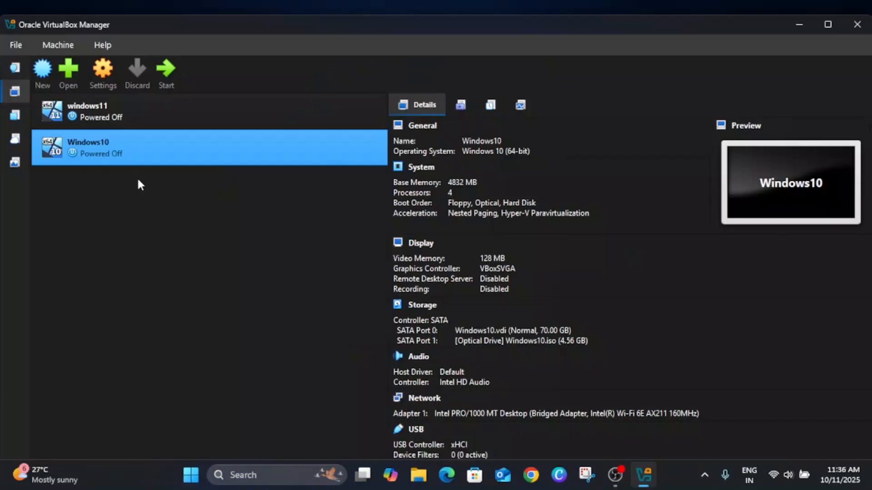
mouse_move(42, 72)
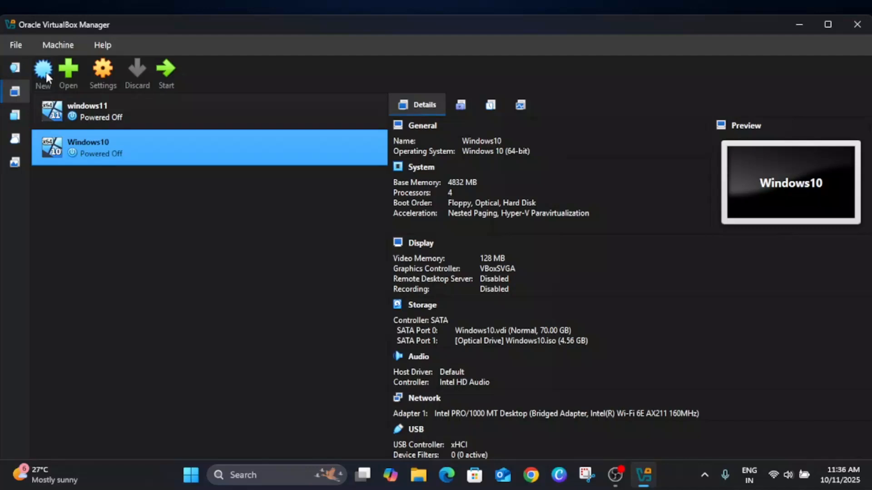
Create a new virtual machine named 'ubuntu', auto-detected as Linux Ubuntu (64-bit)
left_click(43, 70)
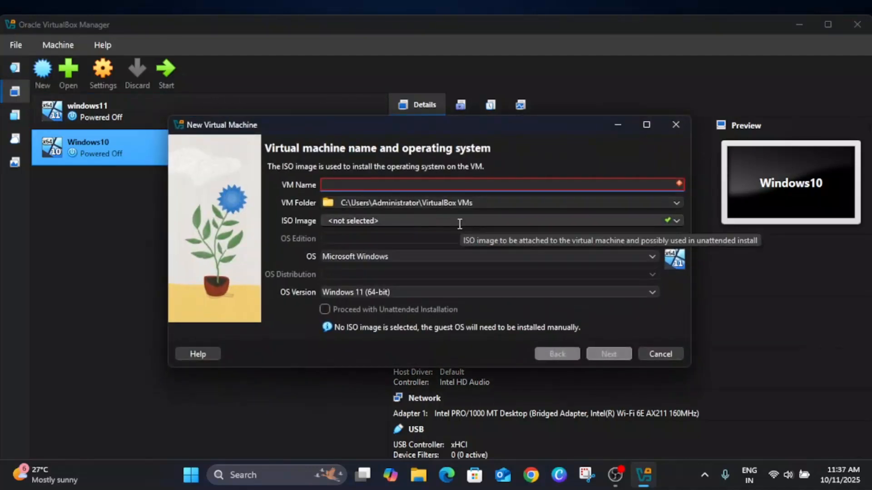
type("ubuntu")
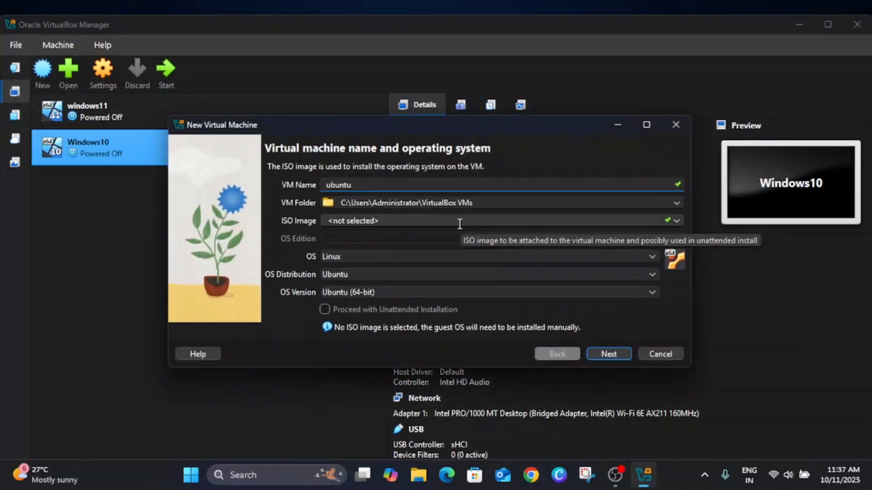
mouse_move(372, 203)
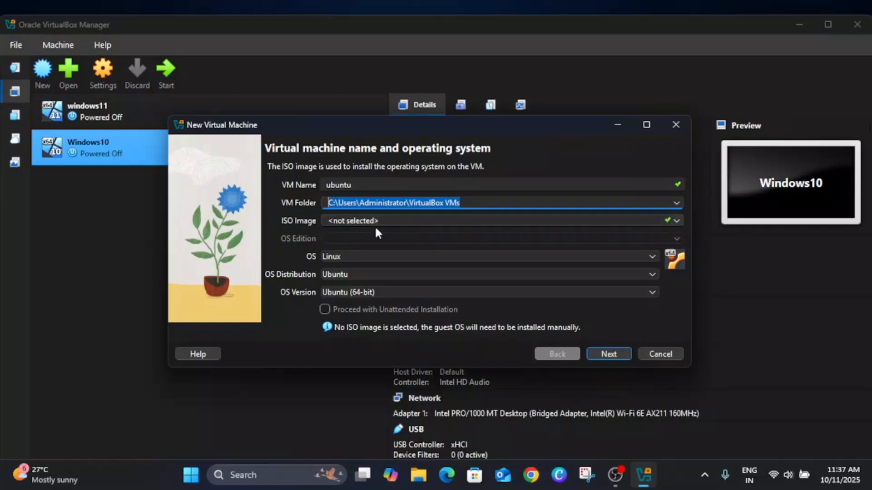
Attach ubuntu-24.04.3-desktop-amd64.iso as the VM's ISO image and disable unattended installation
left_click(676, 220)
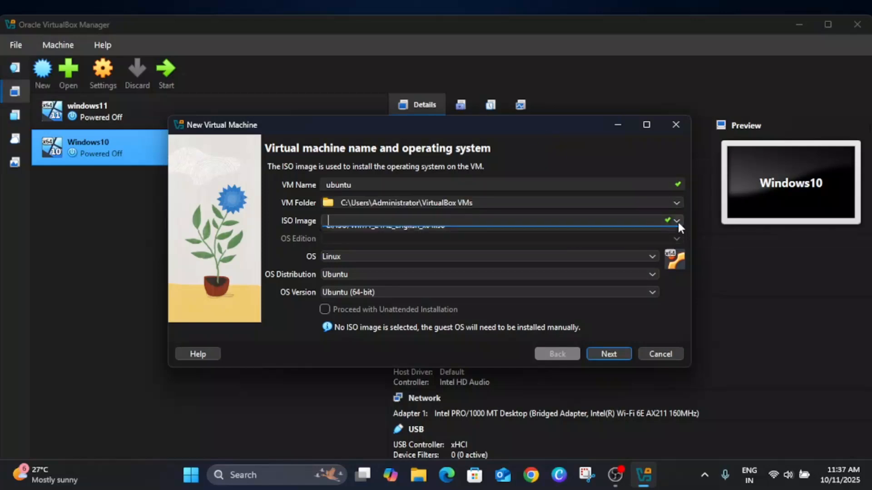
left_click(676, 221)
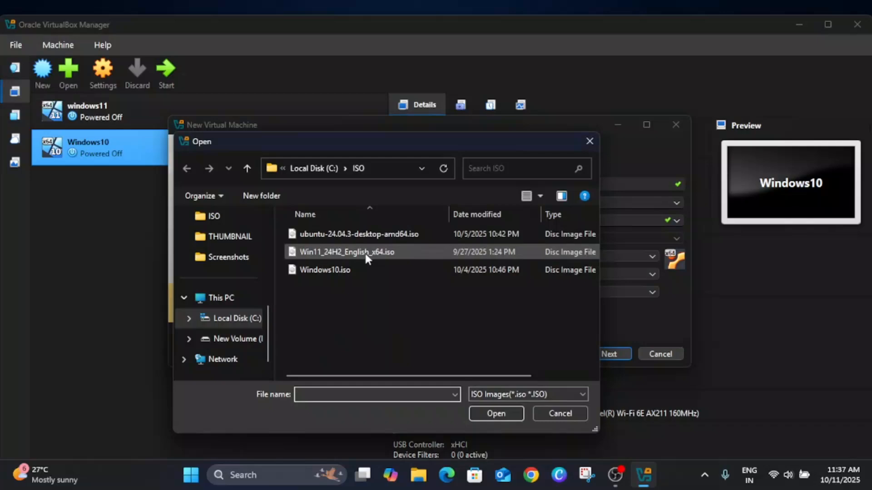
left_click(360, 234)
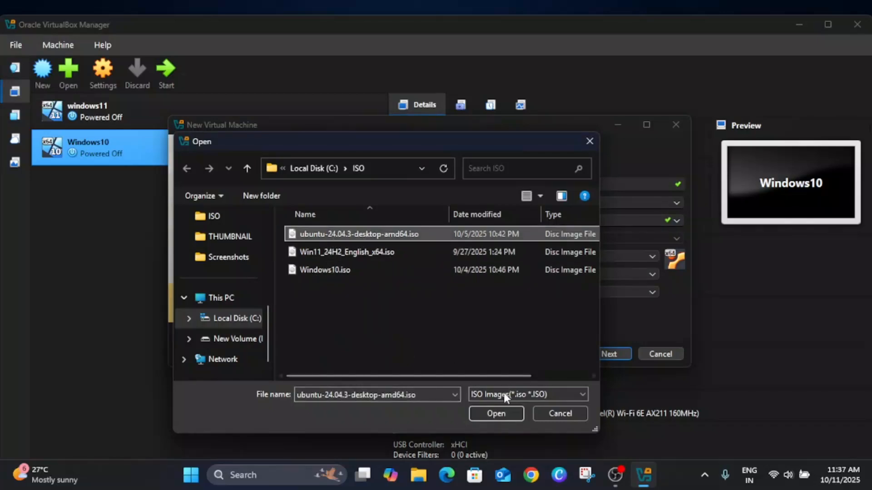
left_click(495, 413)
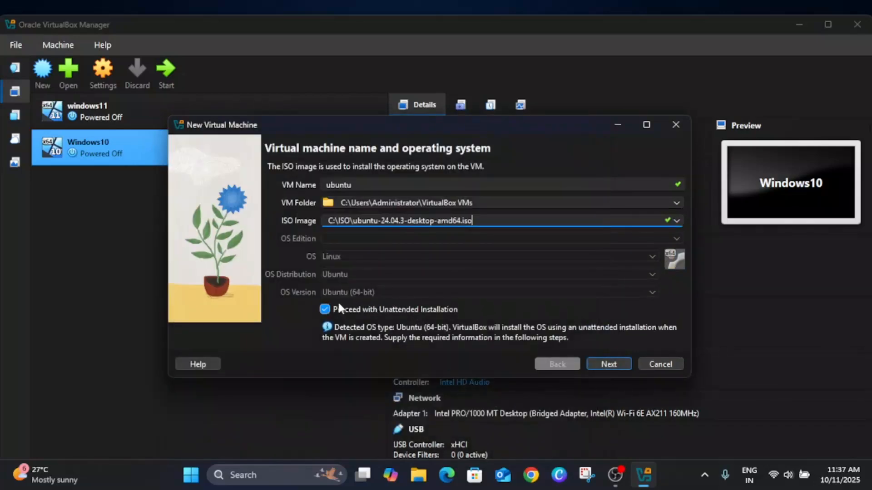
left_click(325, 309)
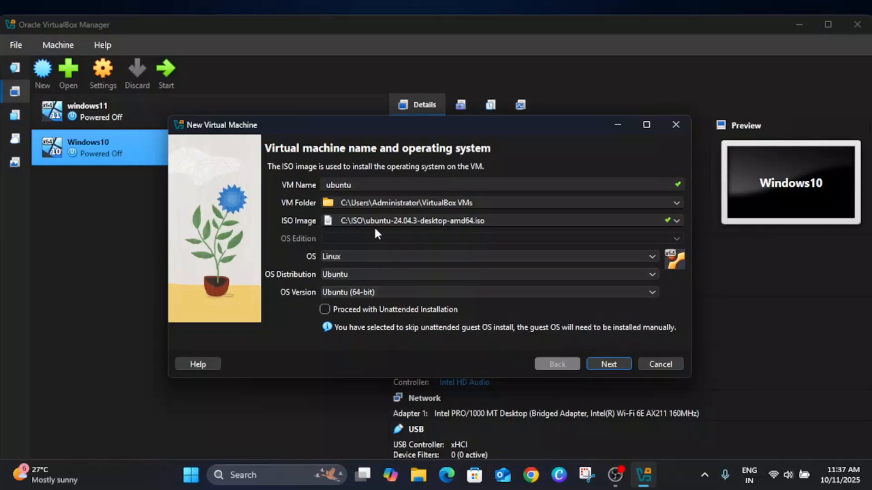
mouse_move(372, 324)
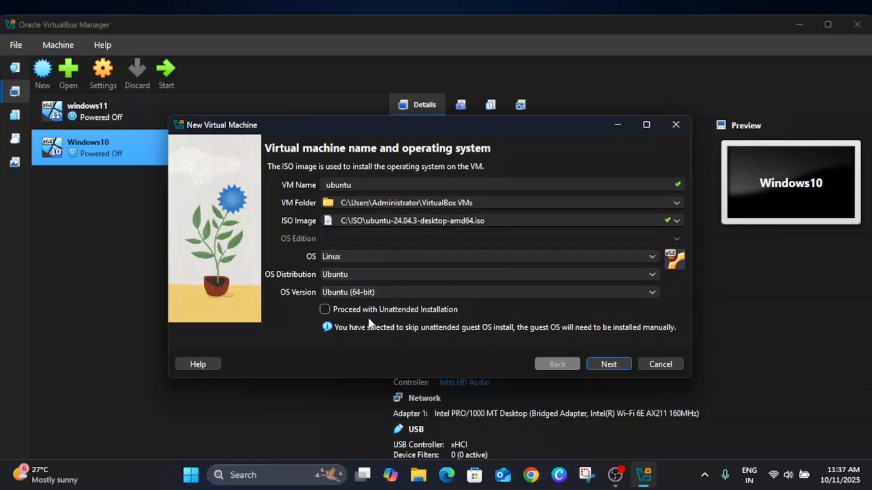
Give the VM 5047 MB memory, 4 CPUs and a 50 GB disk
left_click(607, 364)
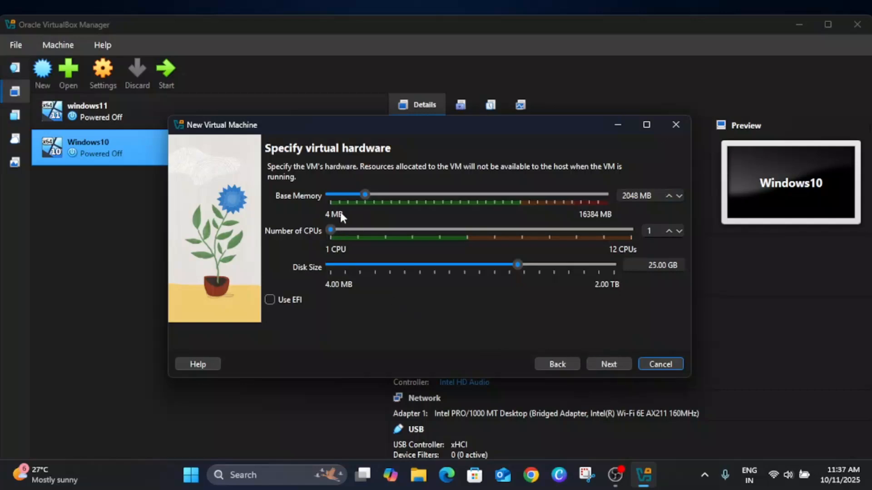
mouse_move(364, 208)
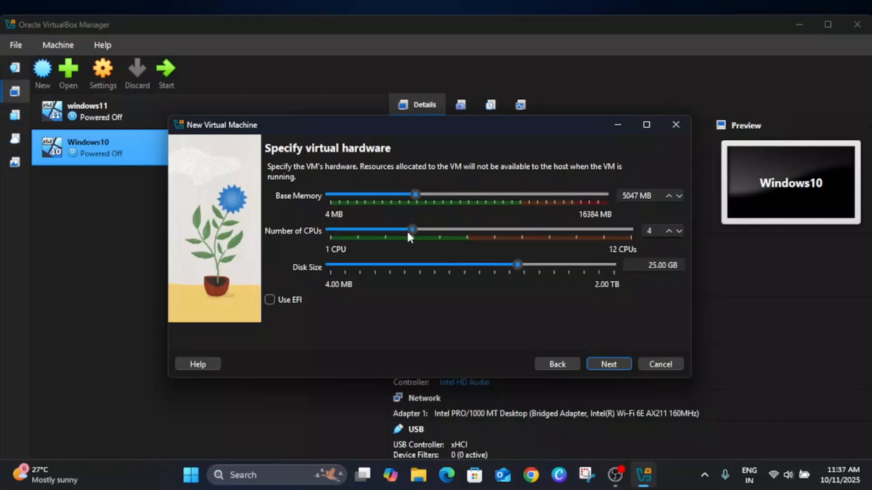
mouse_move(512, 239)
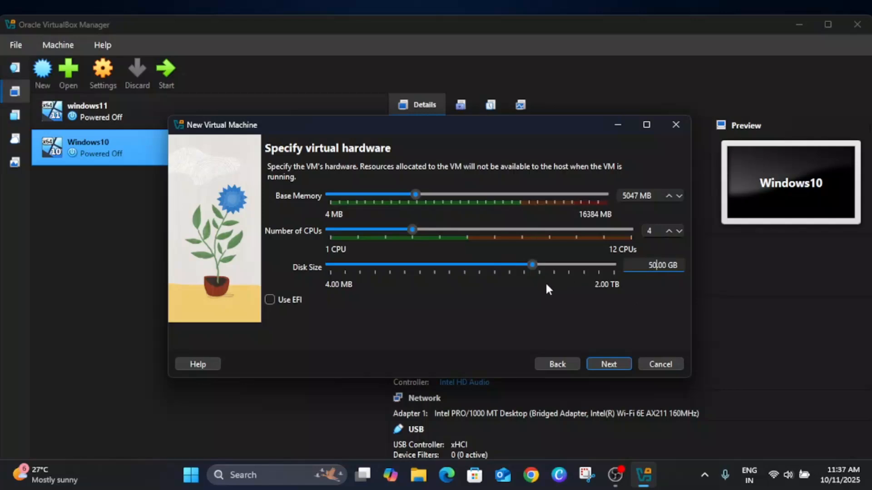
left_click(608, 364)
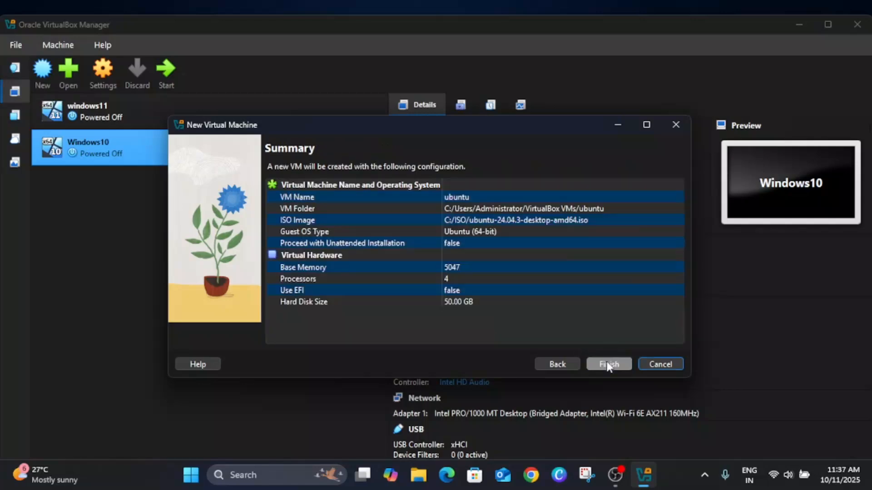
Finish creating the ubuntu VM and review its Storage, Network and Shared Folders settings
left_click(608, 364)
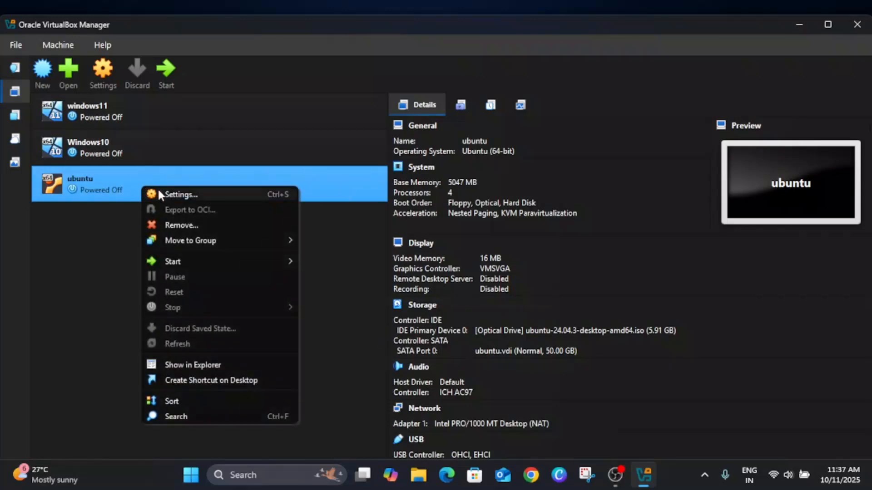
left_click(181, 194)
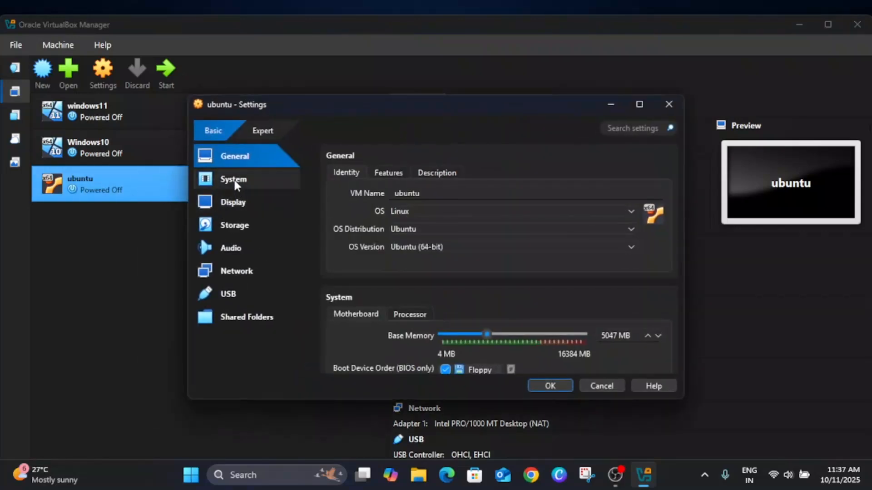
left_click(234, 224)
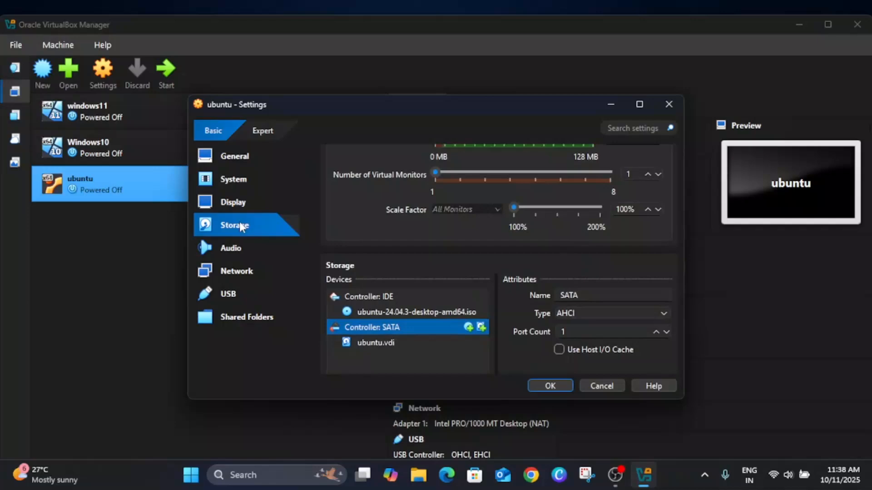
left_click(236, 272)
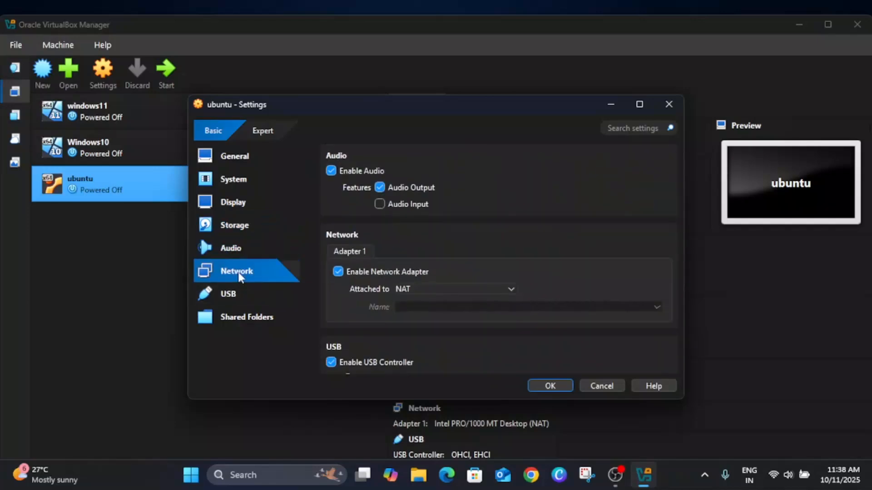
left_click(246, 317)
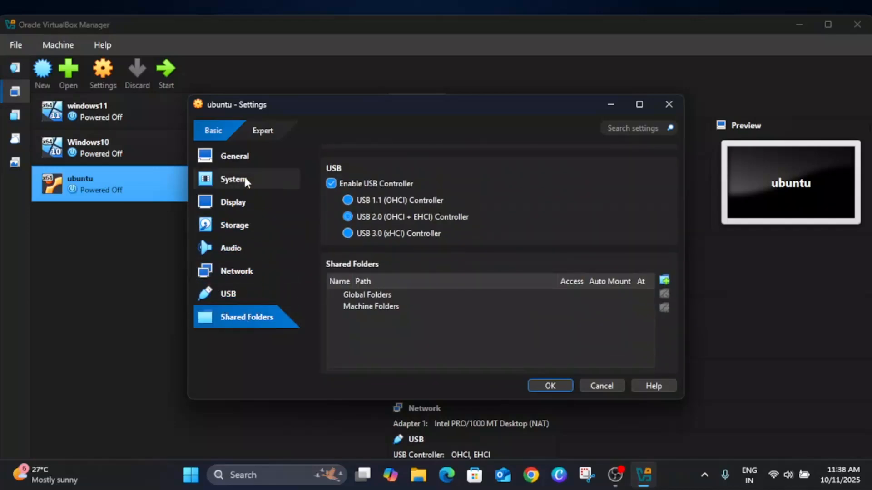
left_click(235, 157)
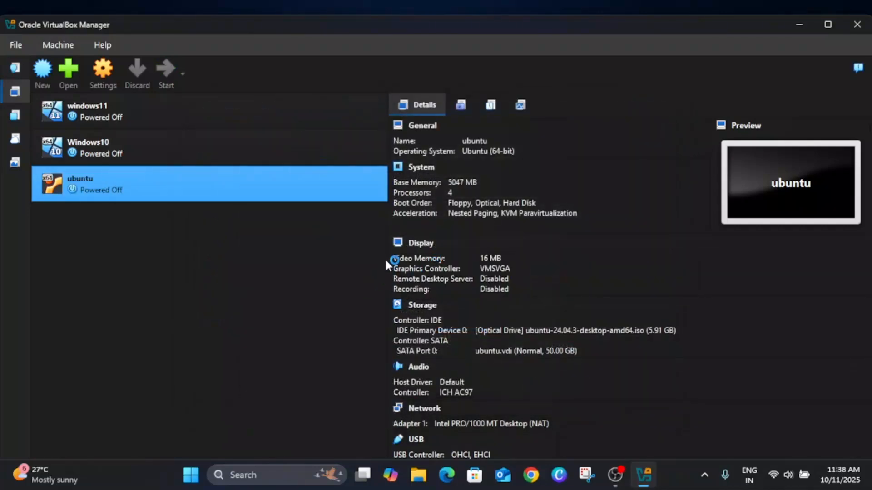
Start the ubuntu VM so it boots from the ISO to the GRUB menu
left_click(166, 73)
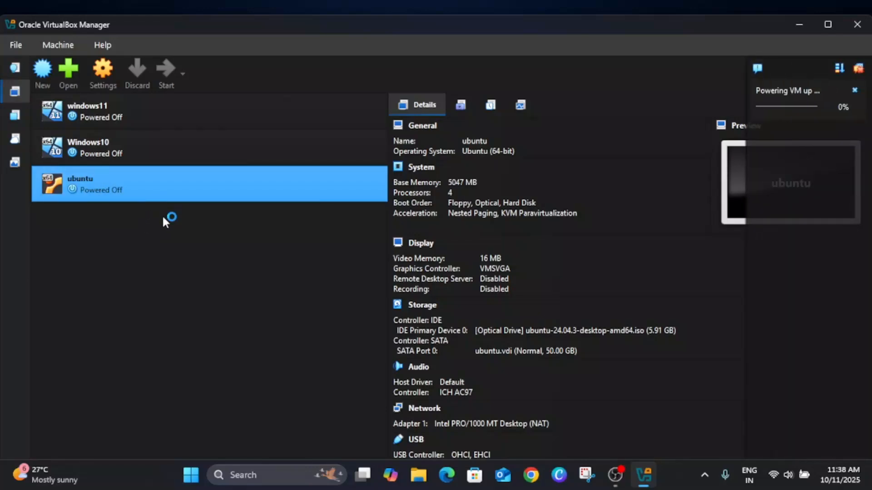
mouse_move(211, 186)
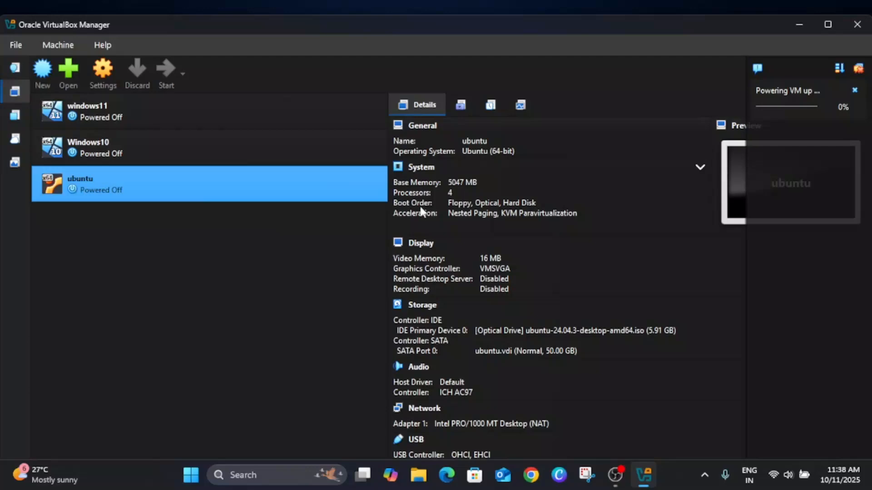
mouse_move(210, 295)
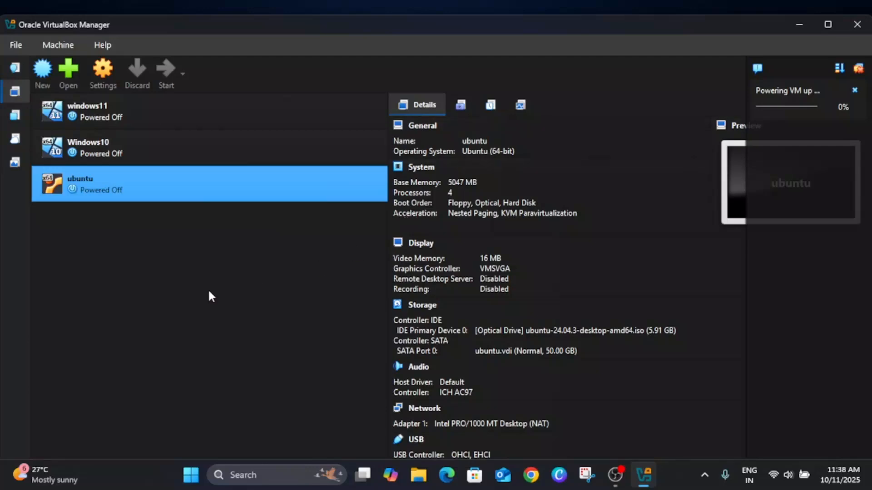
left_click(165, 74)
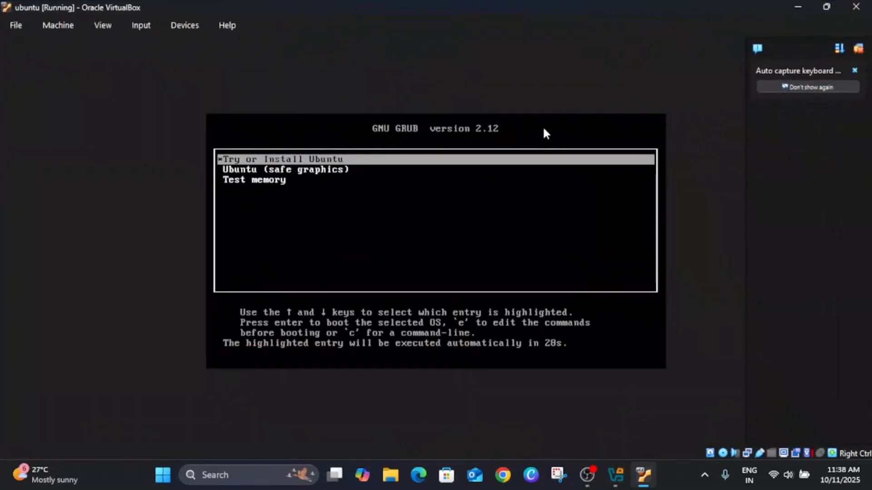
Switch the ubuntu VM window to full-screen mode via the View menu
left_click(102, 25)
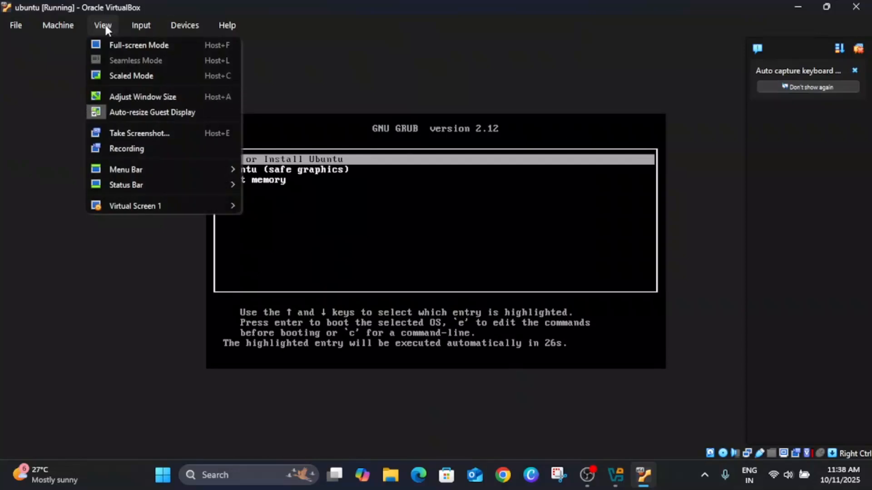
left_click(139, 44)
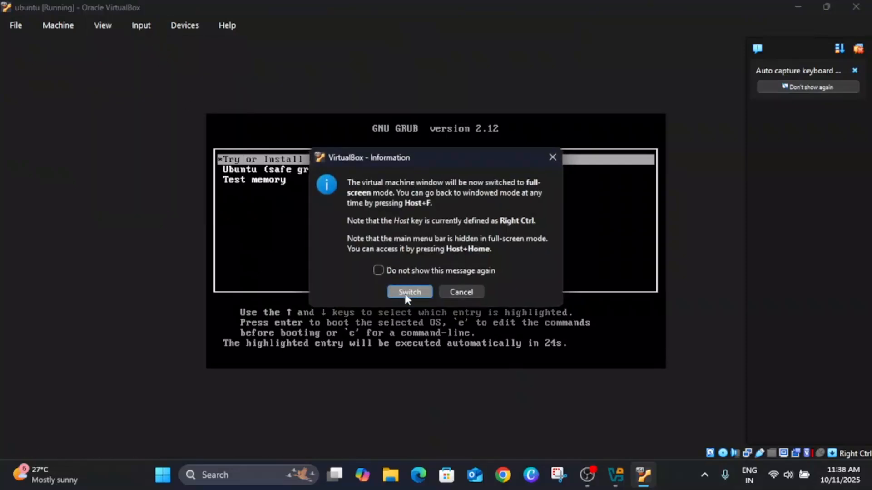
left_click(409, 292)
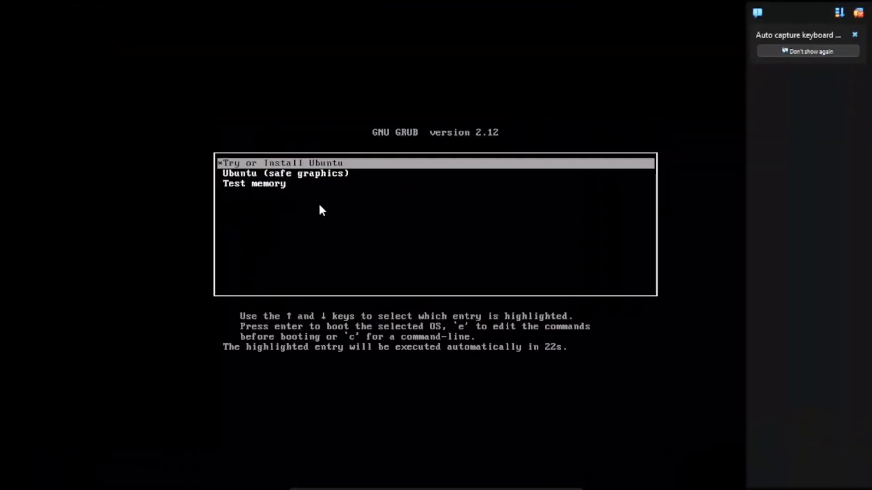
mouse_move(342, 199)
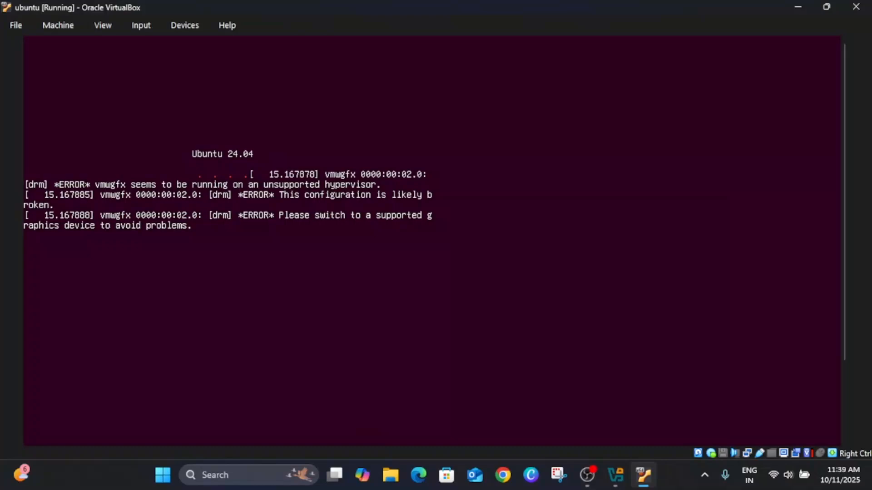
mouse_move(798, 6)
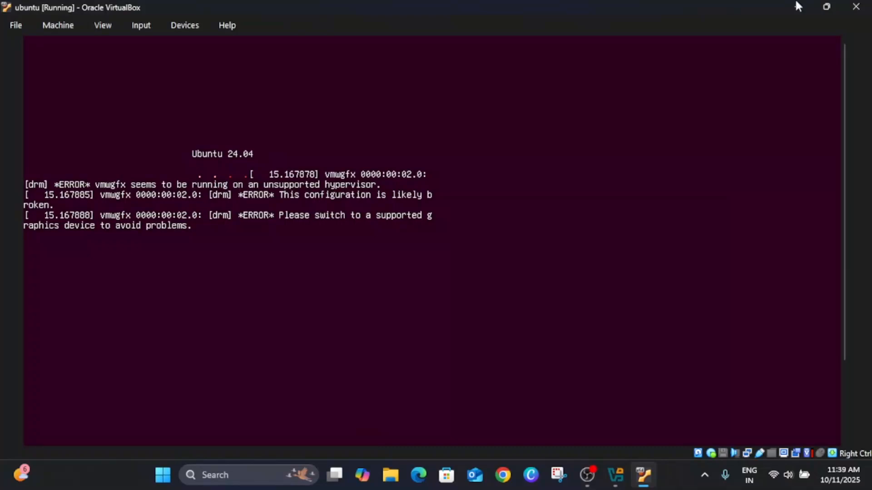
mouse_move(797, 6)
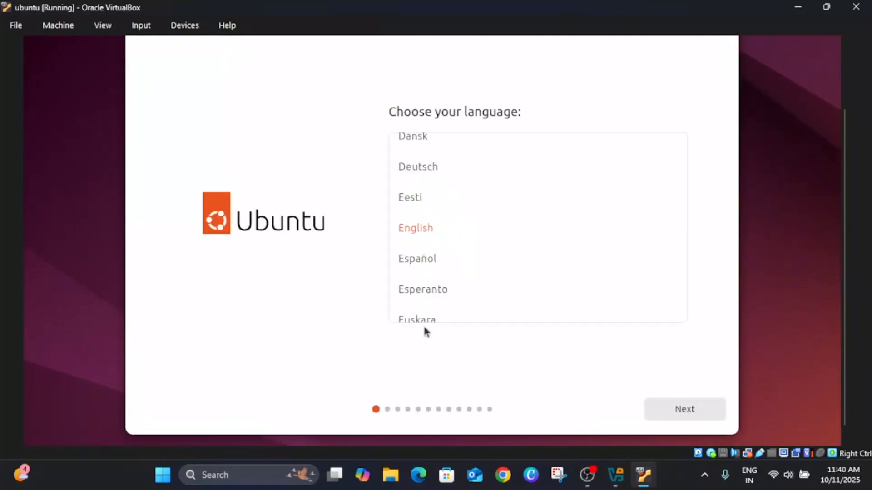
mouse_move(455, 156)
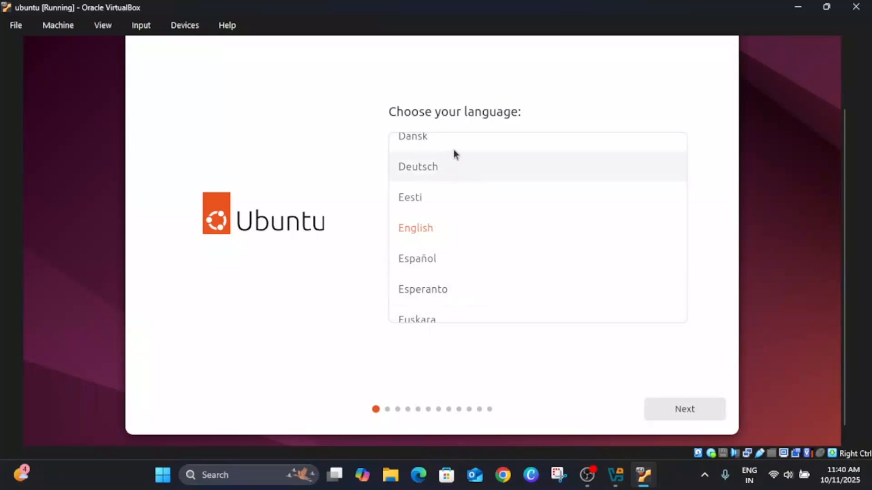
mouse_move(685, 410)
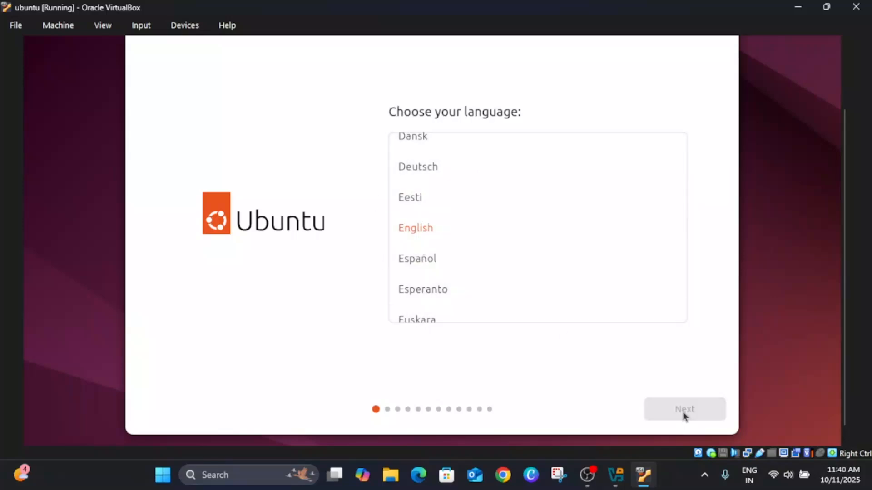
Accept English, the US keyboard and wired connection, and skip the installer update
left_click(684, 409)
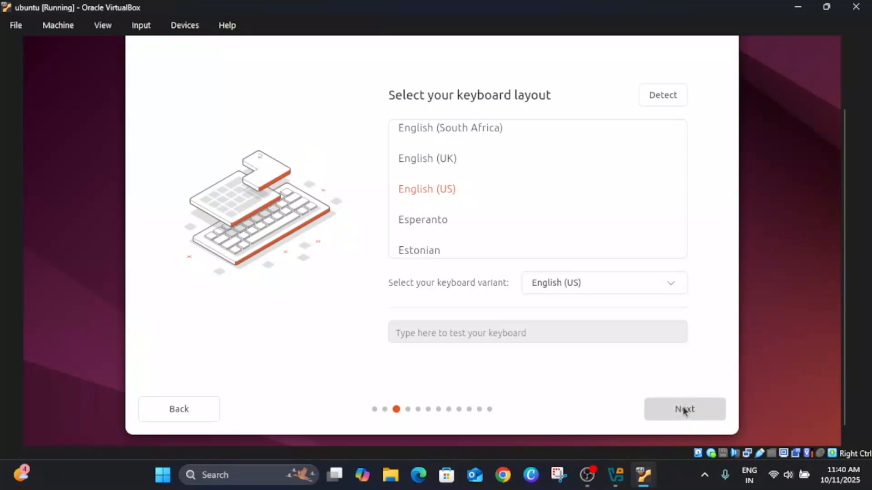
mouse_move(460, 149)
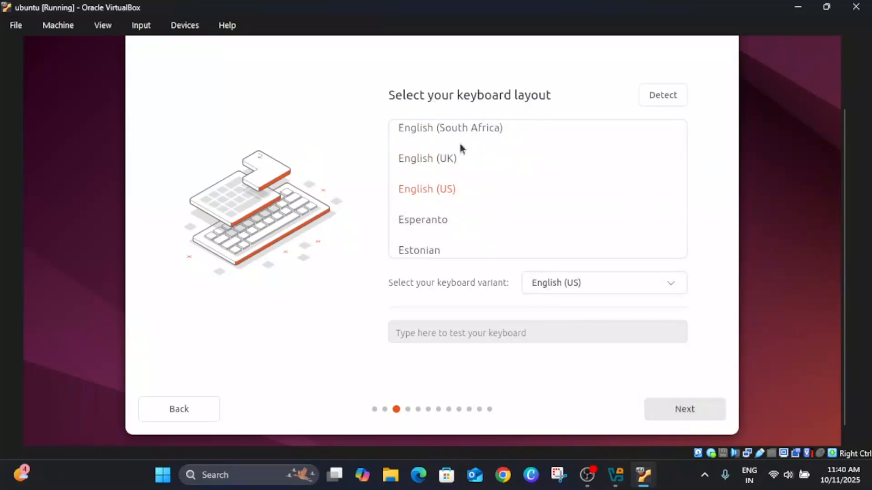
left_click(684, 408)
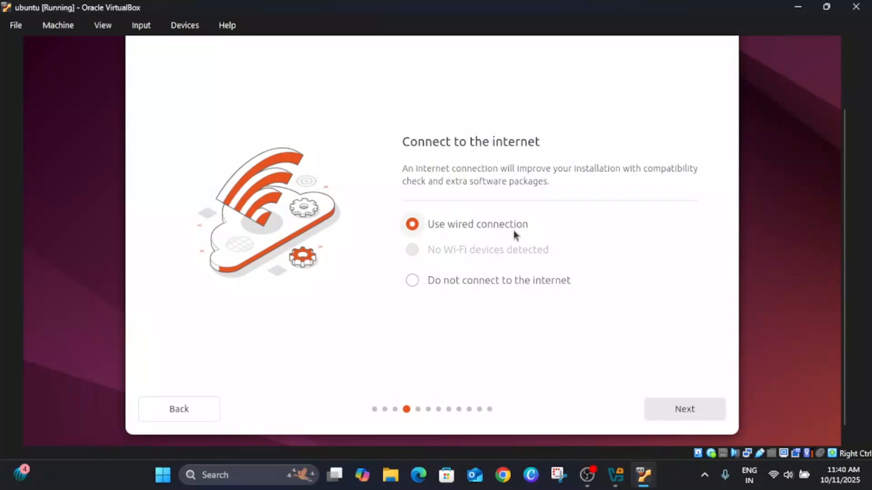
left_click(684, 409)
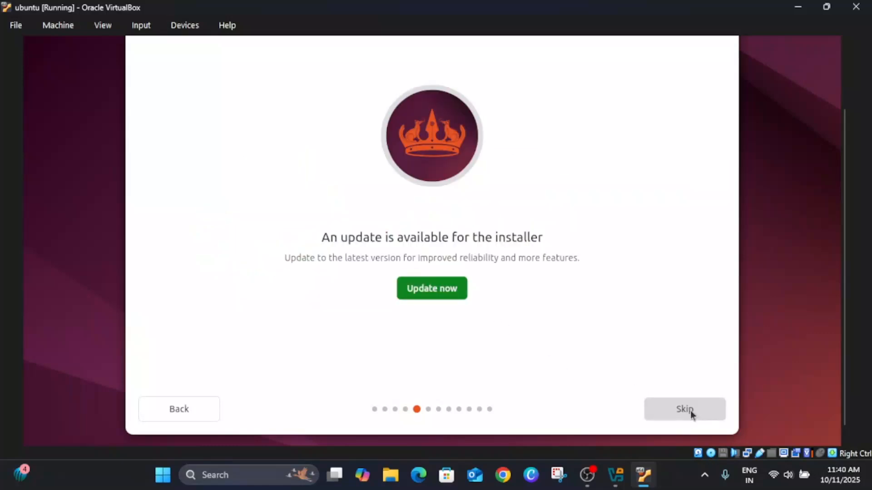
left_click(684, 409)
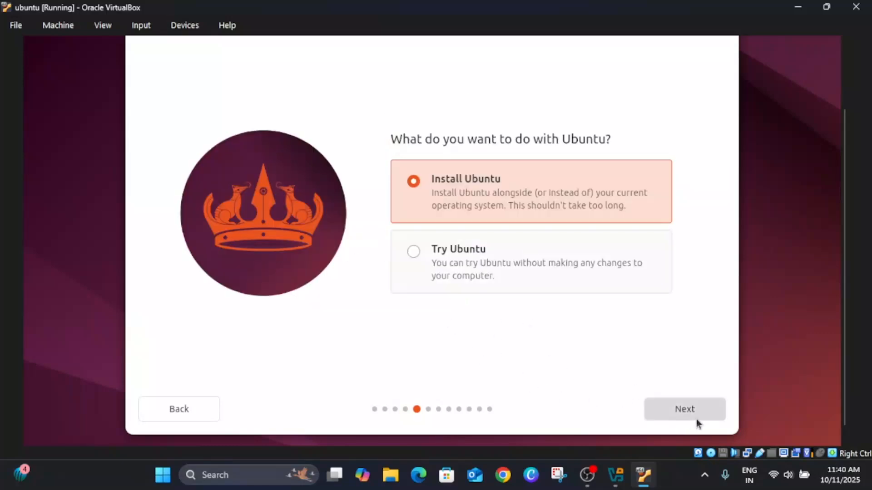
mouse_move(684, 419)
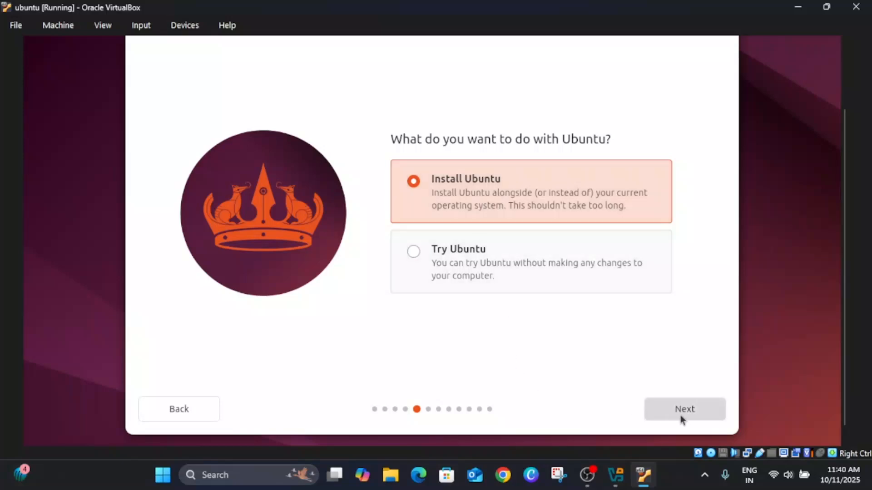
Choose Install Ubuntu, interactive installation and the default app selection
left_click(684, 409)
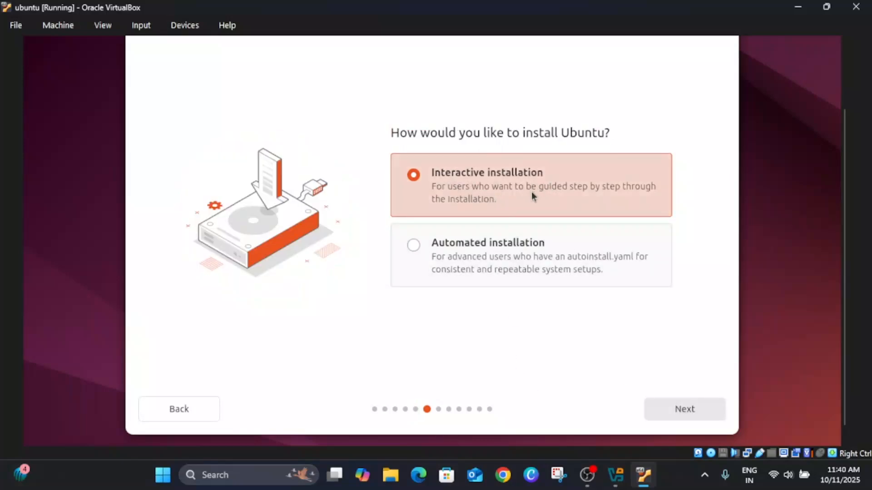
left_click(684, 409)
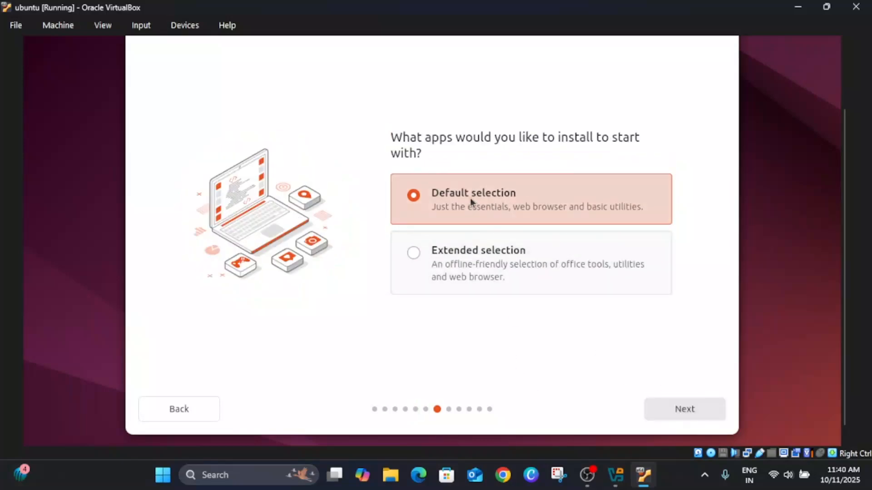
left_click(684, 409)
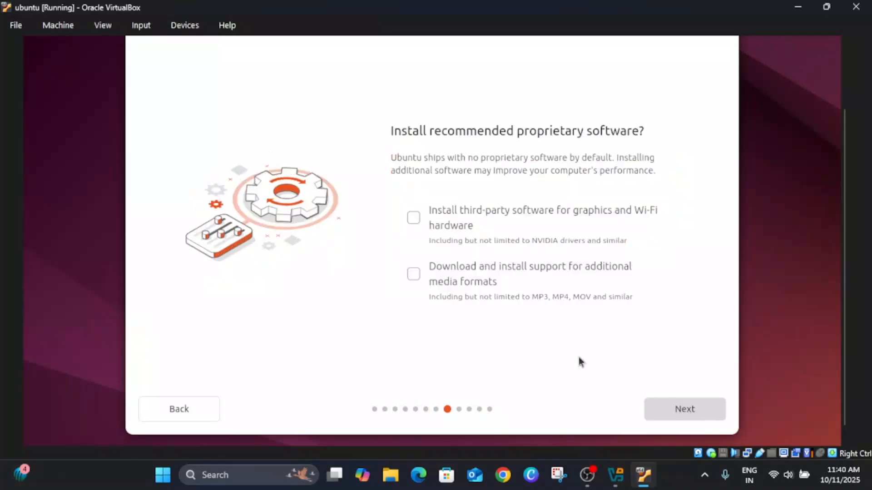
Include third-party graphics and Wi-Fi software and keep 'Erase disk and install Ubuntu'
left_click(412, 217)
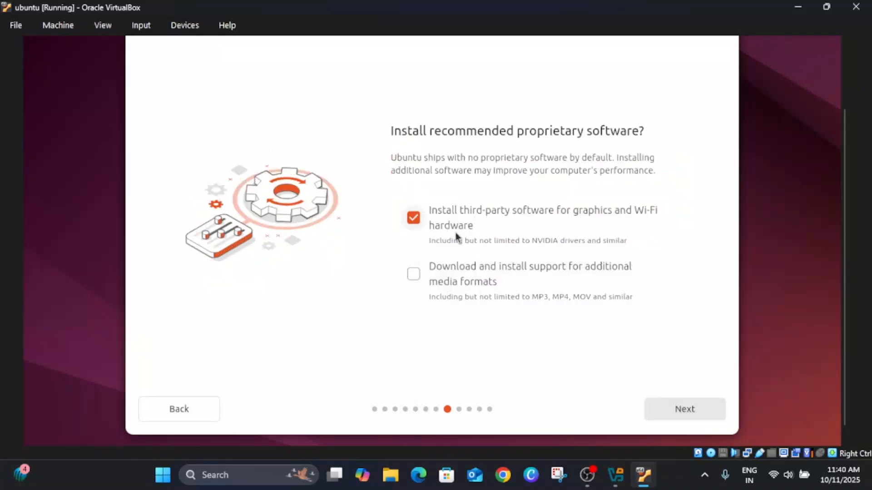
left_click(685, 410)
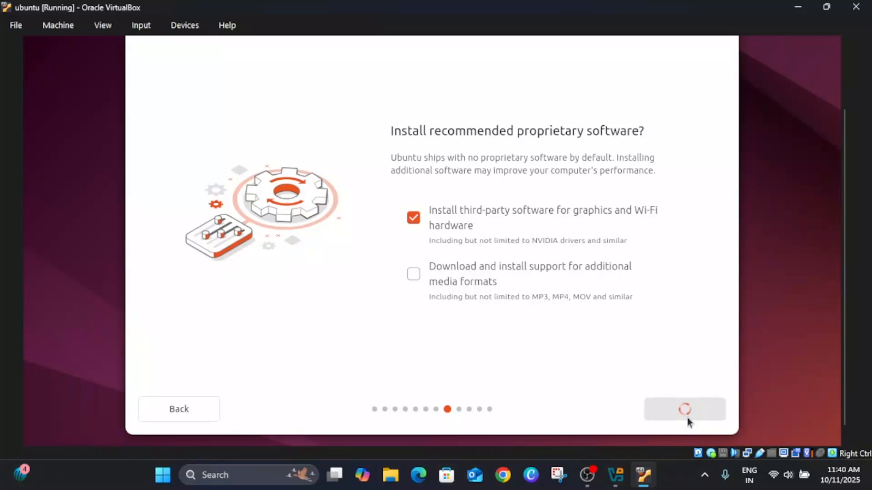
mouse_move(594, 371)
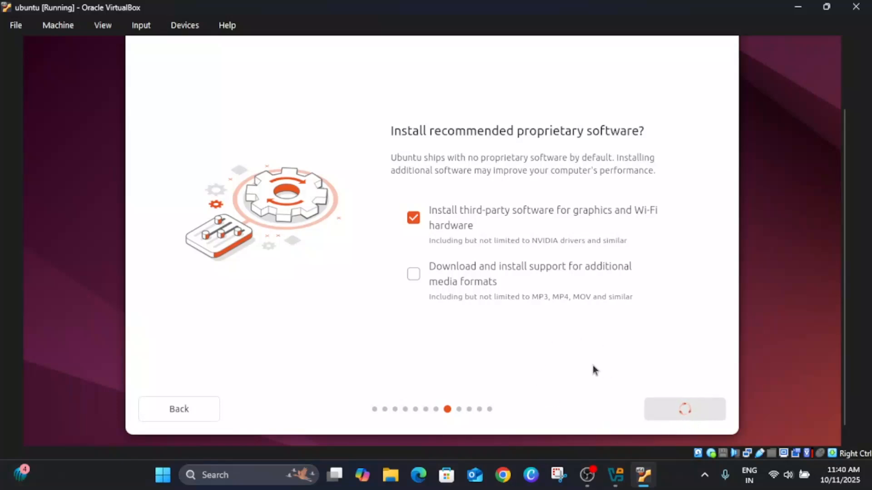
left_click(684, 409)
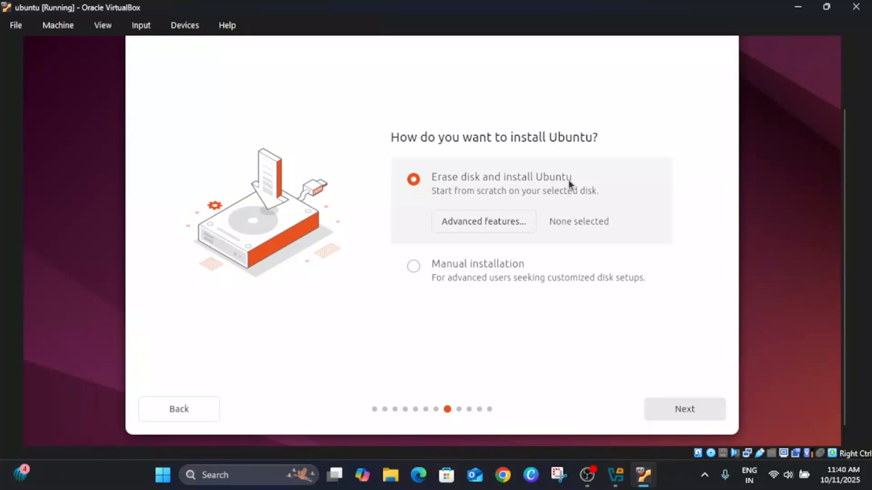
mouse_move(507, 197)
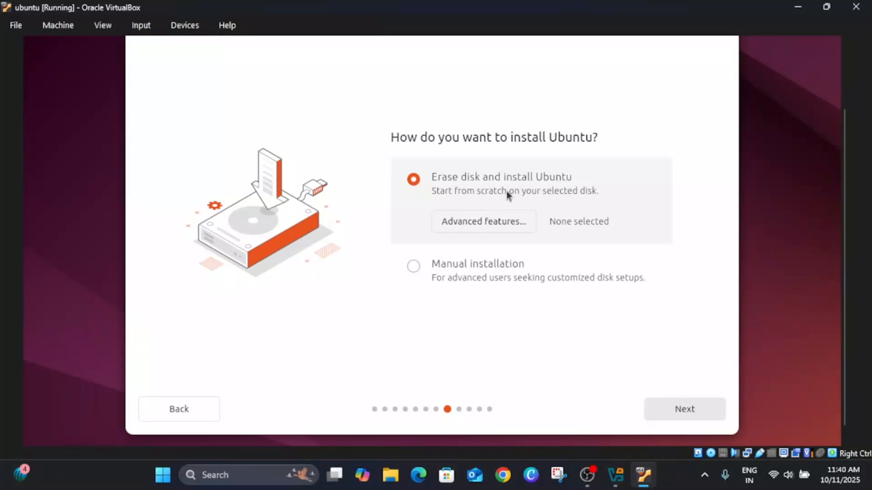
mouse_move(485, 188)
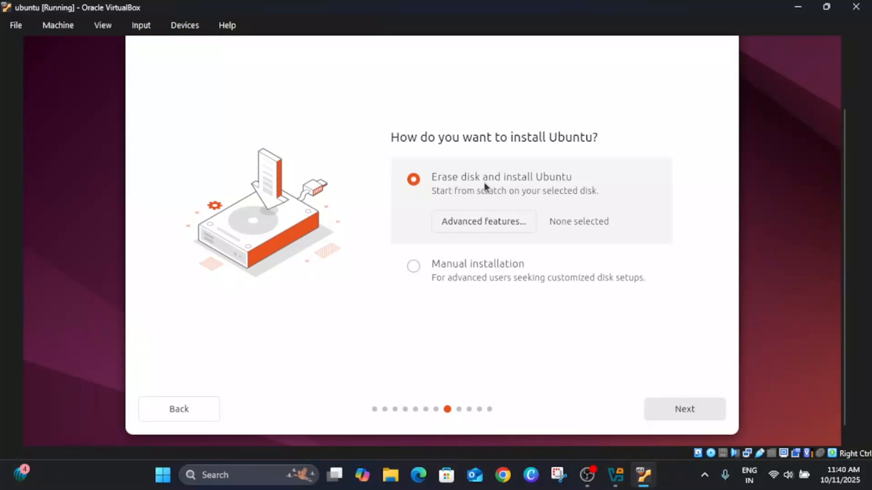
mouse_move(449, 190)
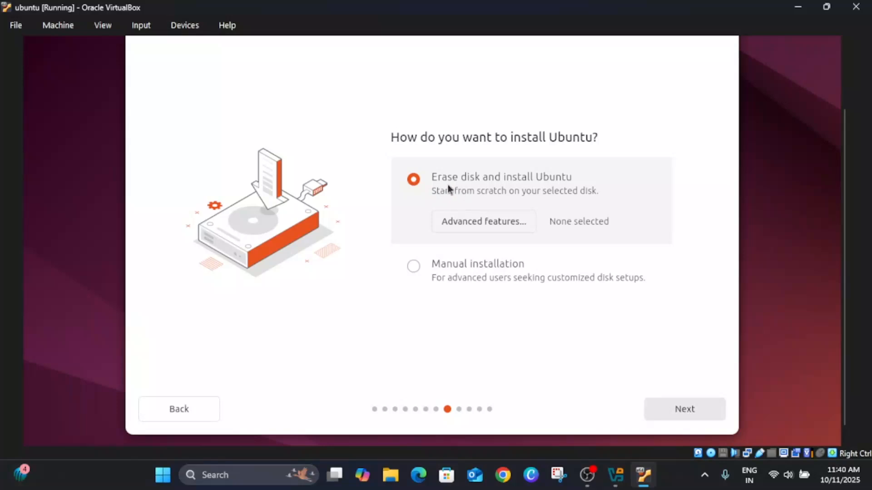
left_click(684, 409)
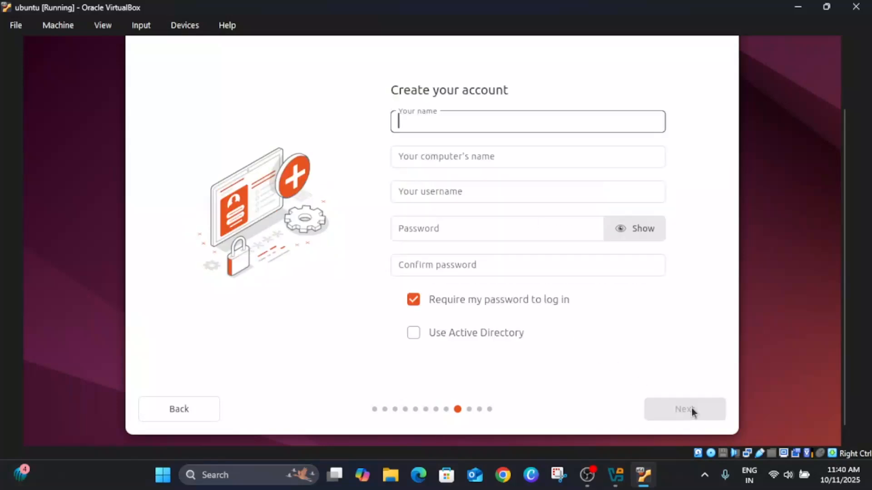
Enter 'Ubuntu' as the account name and fill in the matching password
type("Ubuntu")
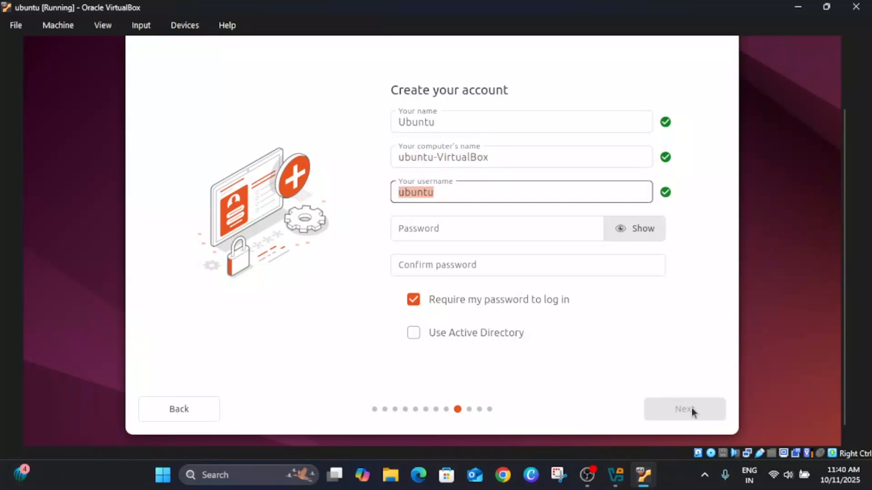
left_click(497, 228)
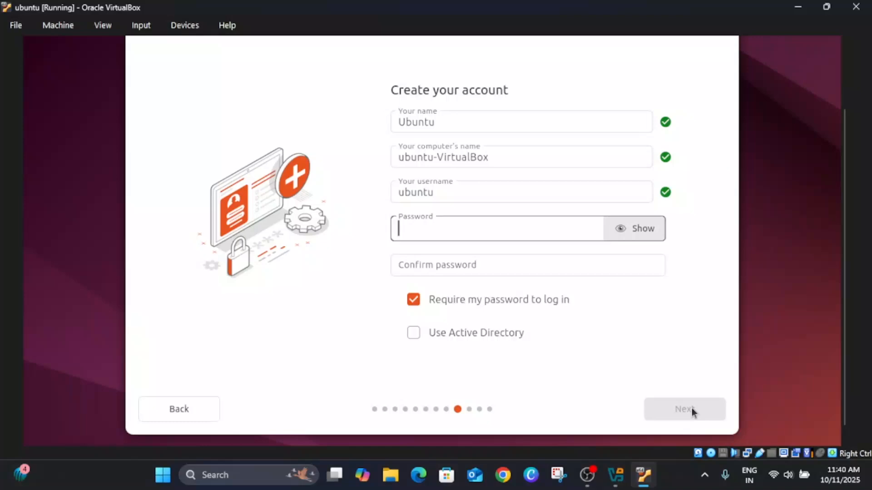
type("password")
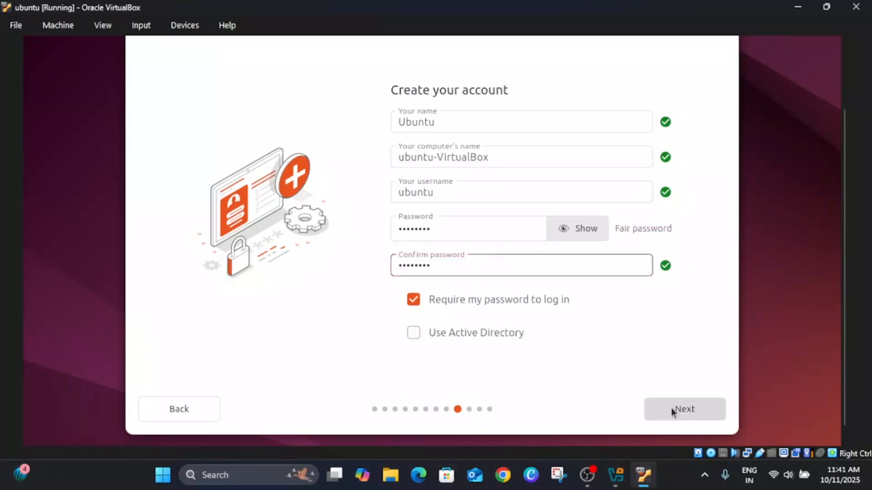
Submit the account, accept the Asia/Kolkata timezone and start the installation from the review page
left_click(685, 410)
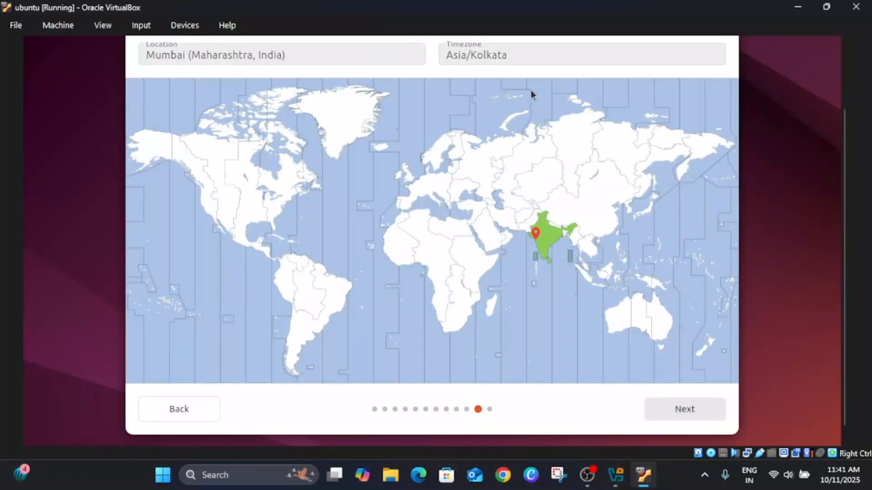
left_click(683, 409)
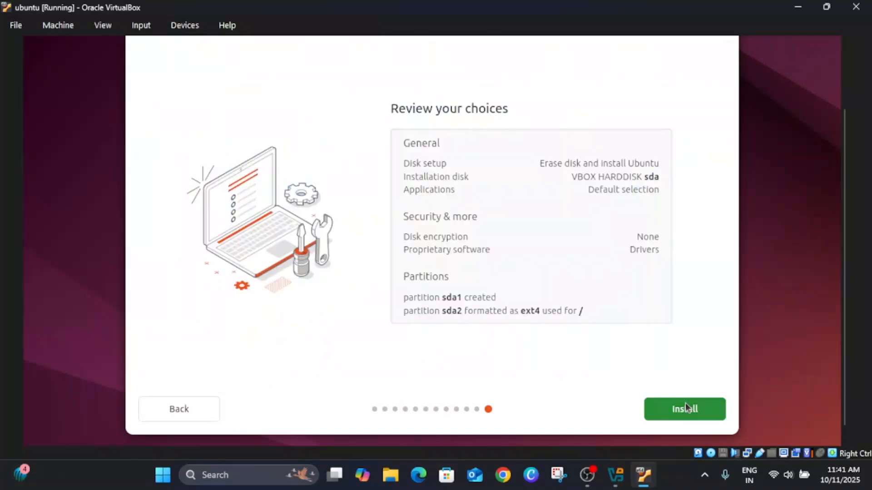
left_click(684, 409)
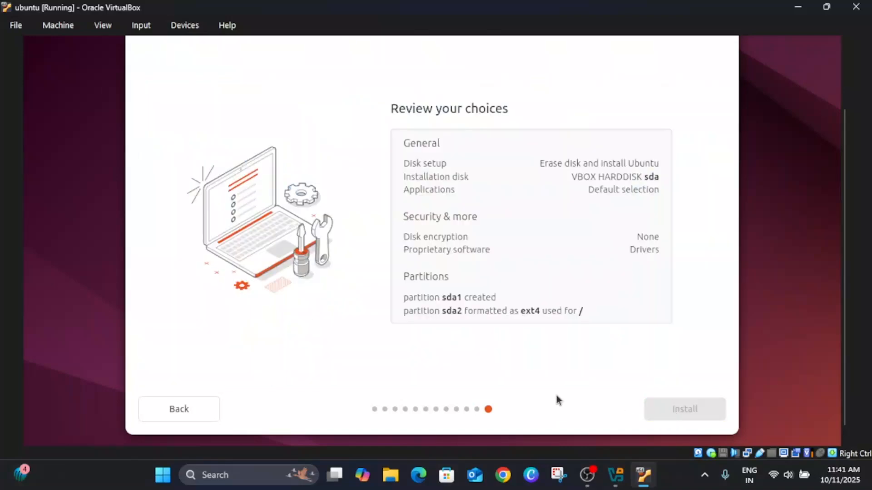
left_click(685, 409)
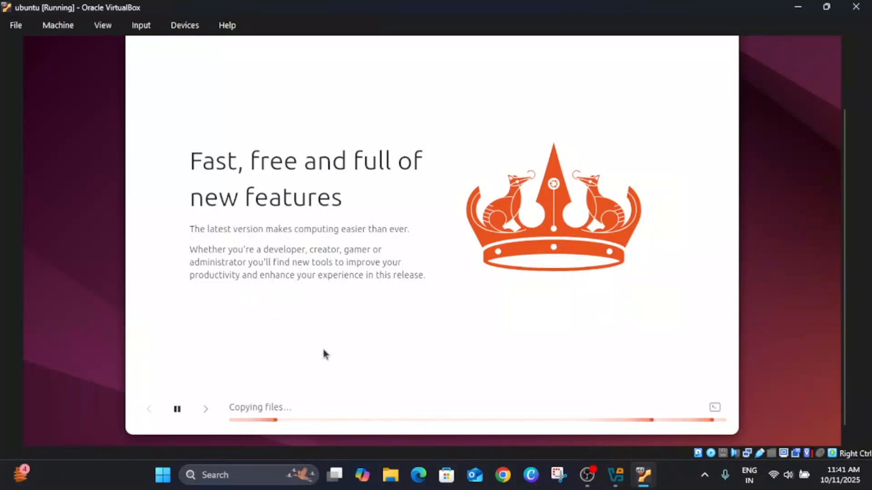
mouse_move(419, 275)
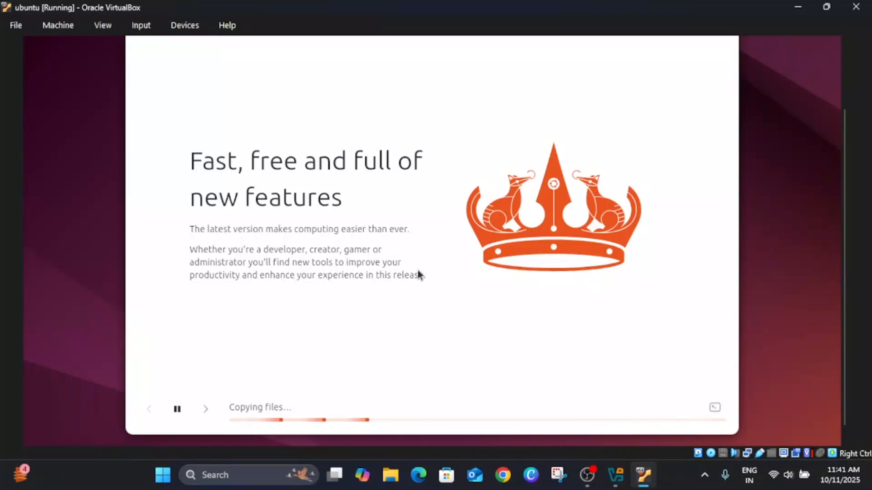
mouse_move(616, 475)
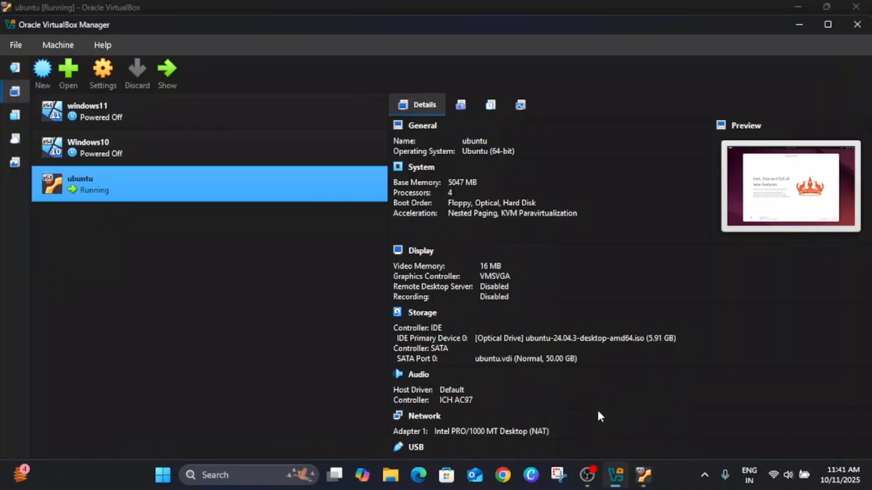
mouse_move(235, 196)
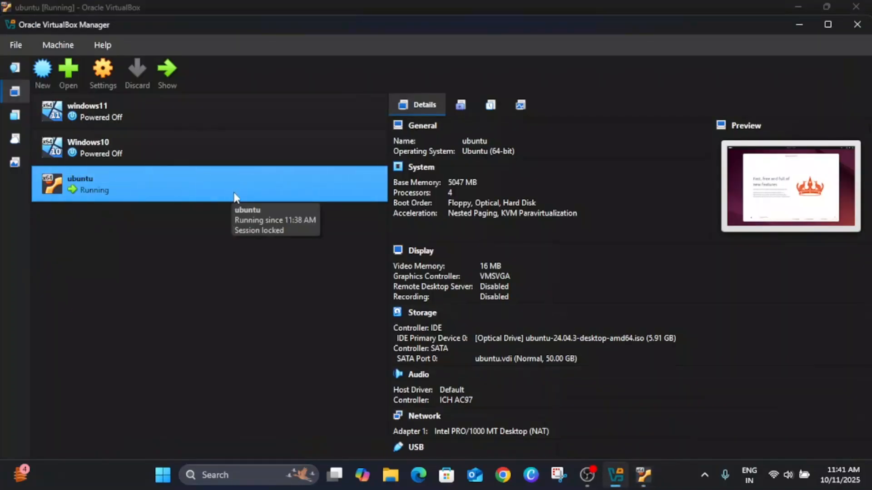
mouse_move(681, 84)
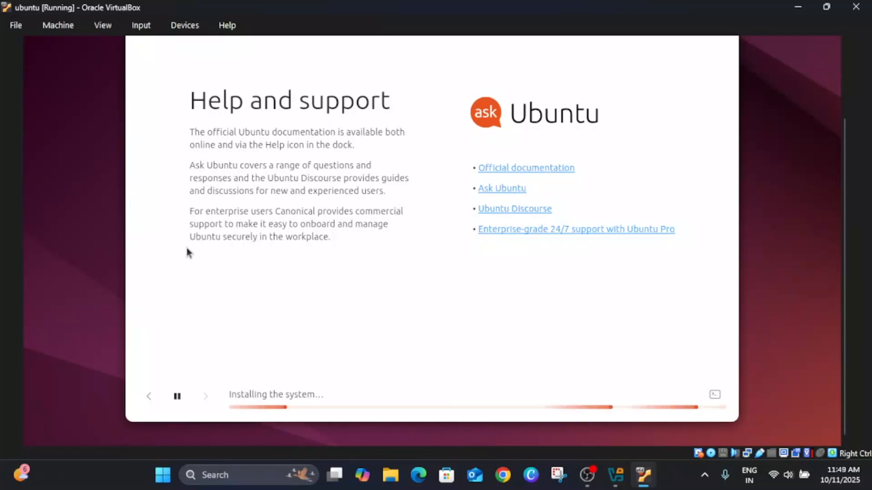
Minimize the VM window while Ubuntu installs
left_click(854, 7)
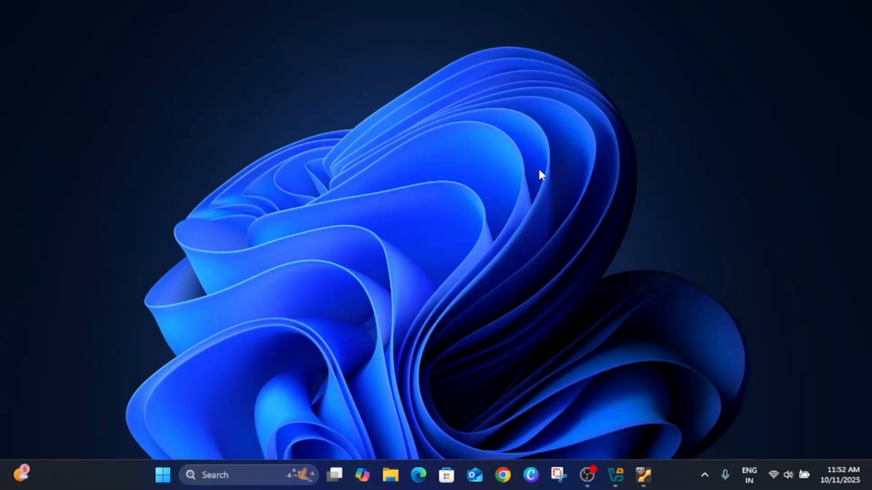
mouse_move(644, 475)
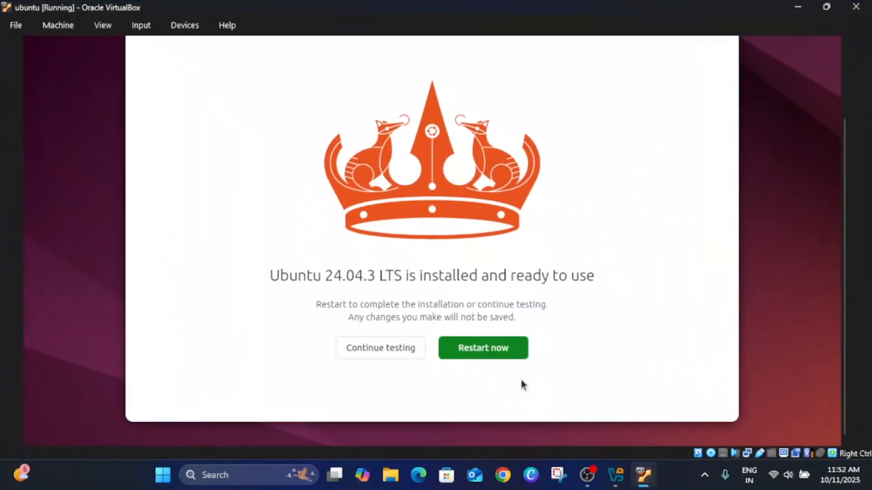
mouse_move(498, 359)
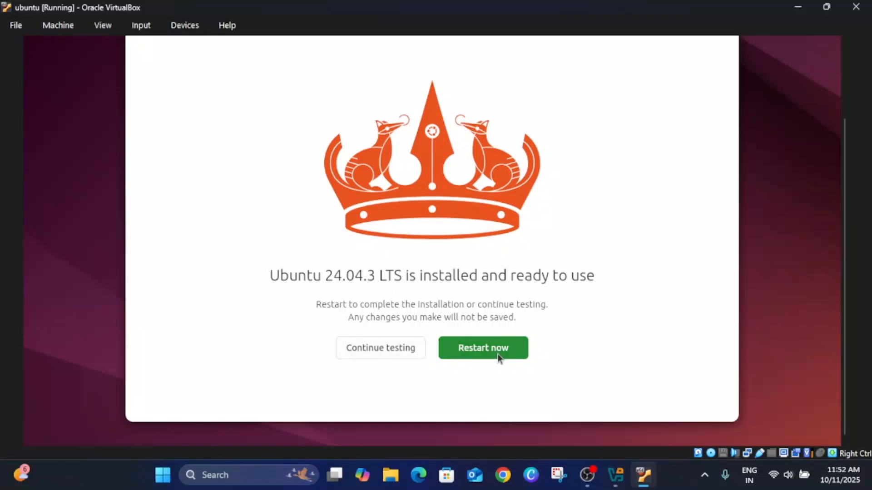
Restart the machine from the installation-complete dialog
left_click(483, 348)
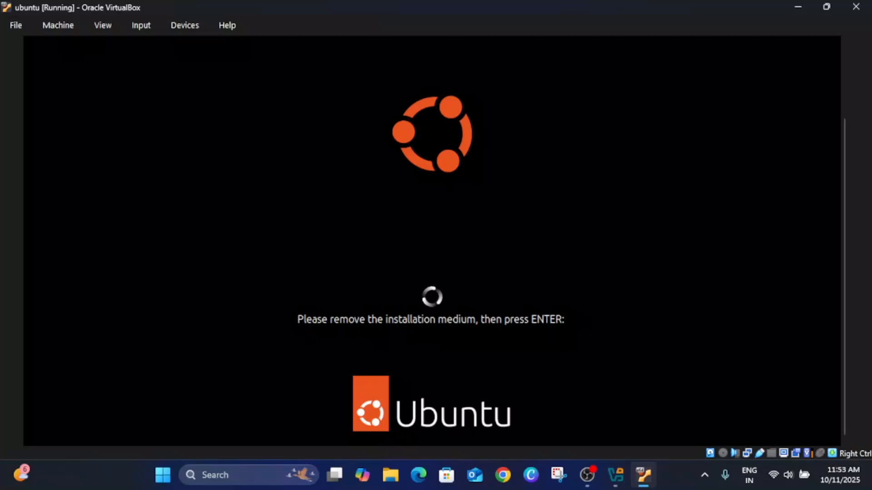
Power off the ubuntu VM from its context menu and start it again
right_click(79, 186)
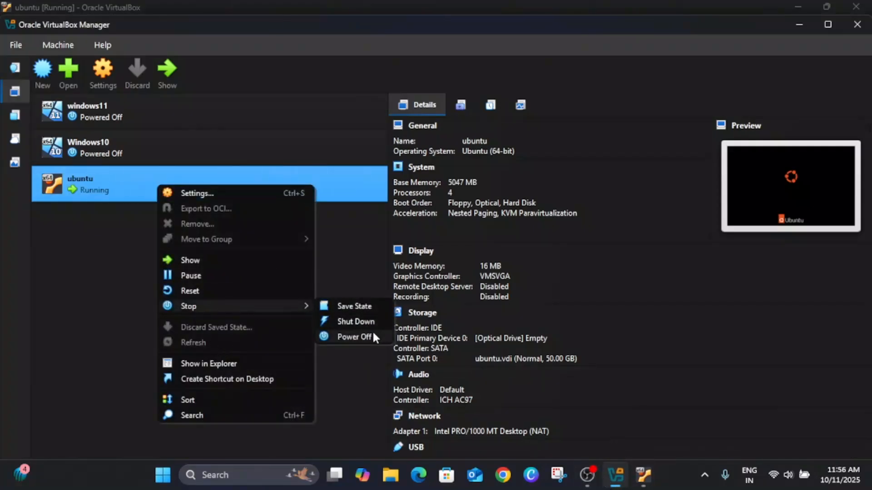
left_click(354, 337)
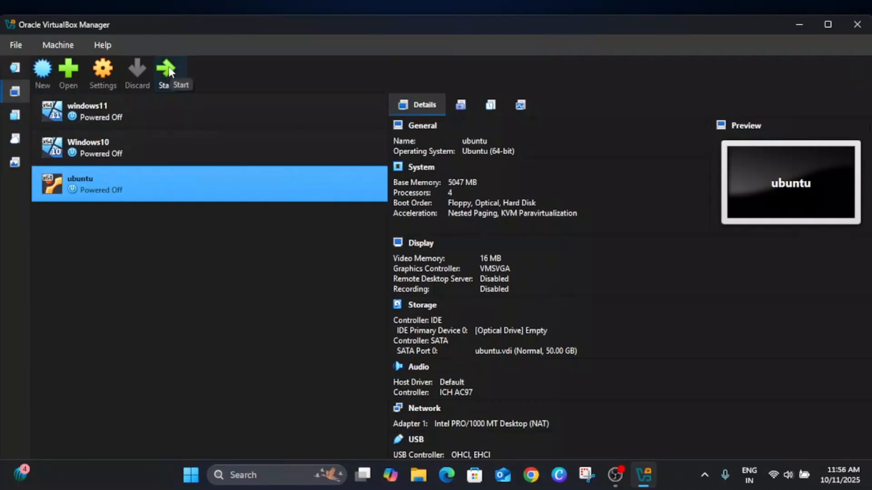
mouse_move(389, 300)
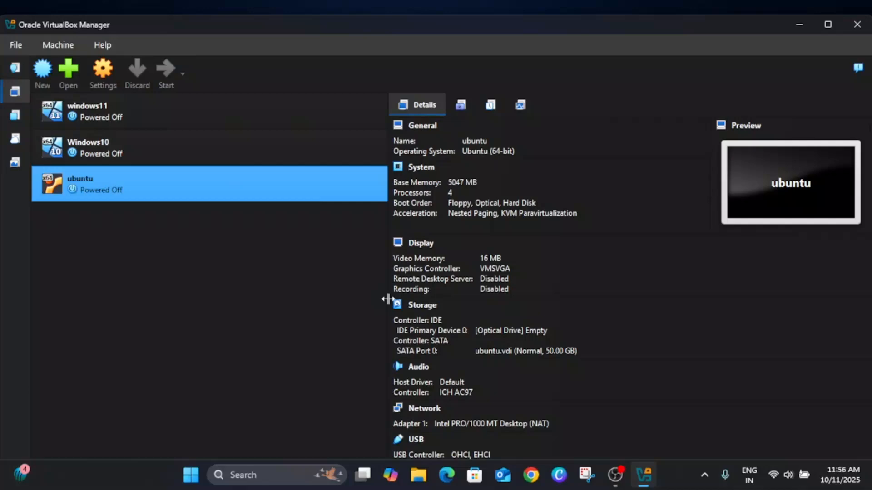
left_click(165, 72)
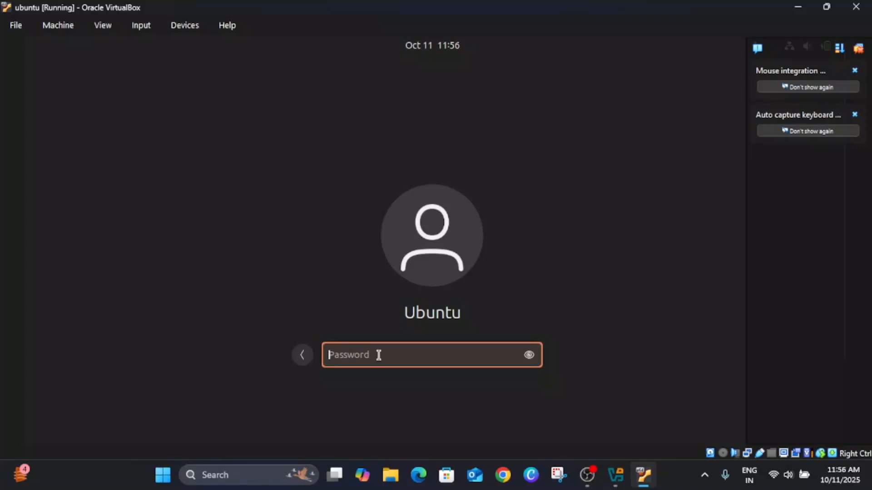
Log in, finish the welcome setup without sharing system data, and switch to full screen
type("password")
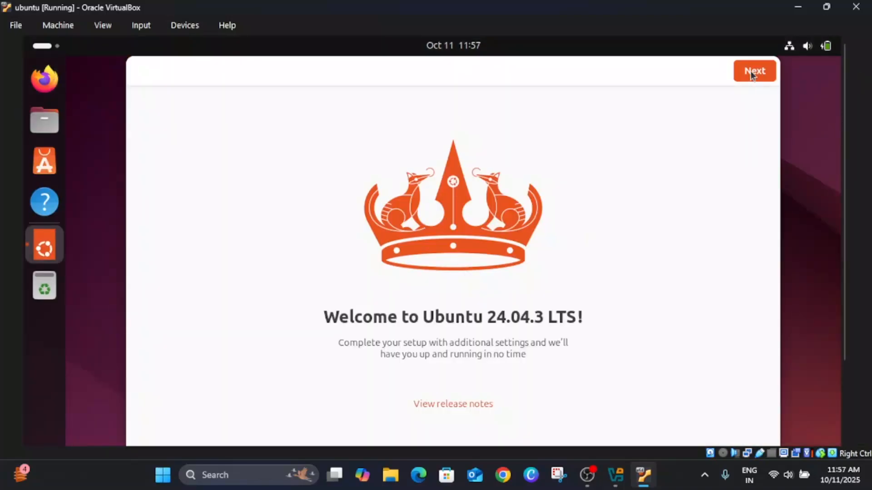
left_click(753, 71)
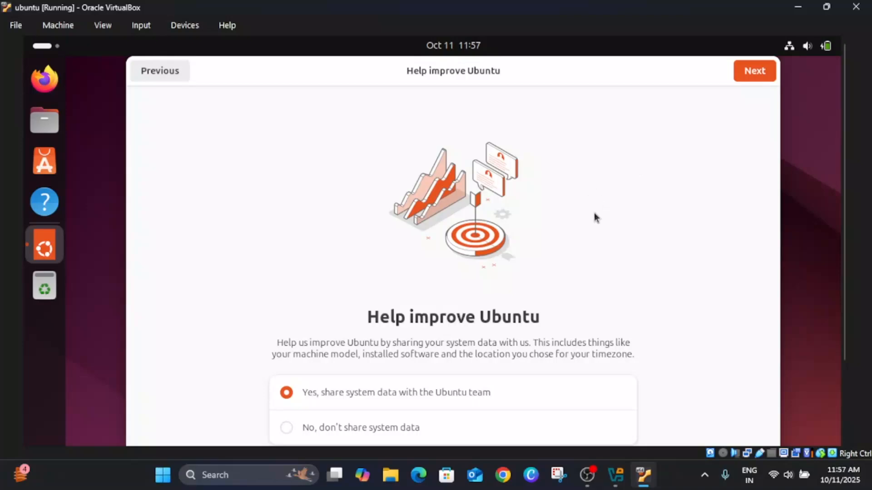
left_click(285, 428)
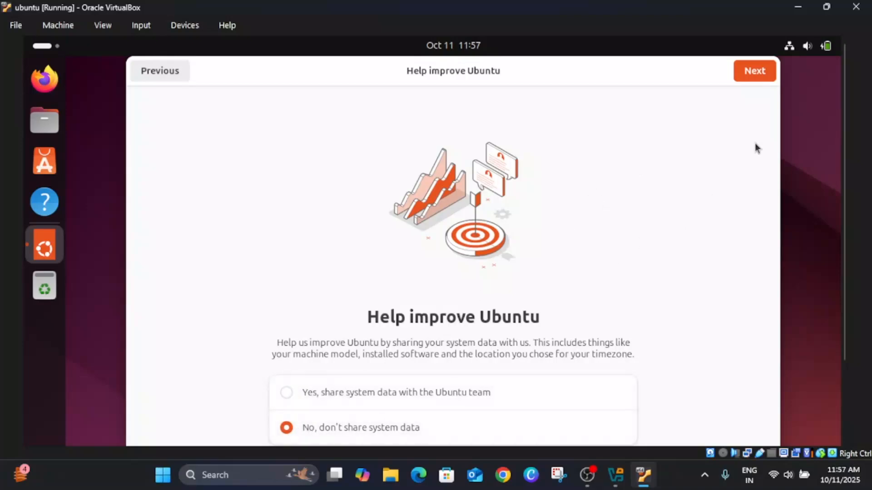
left_click(753, 71)
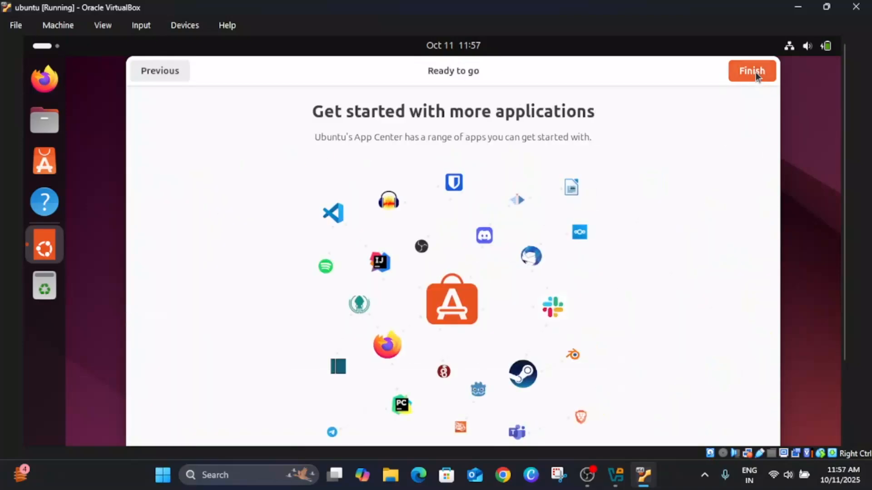
left_click(752, 70)
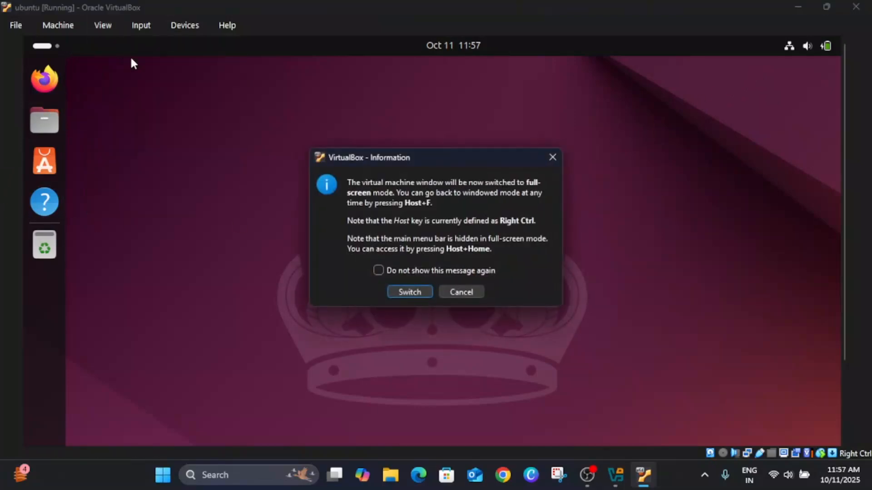
left_click(409, 292)
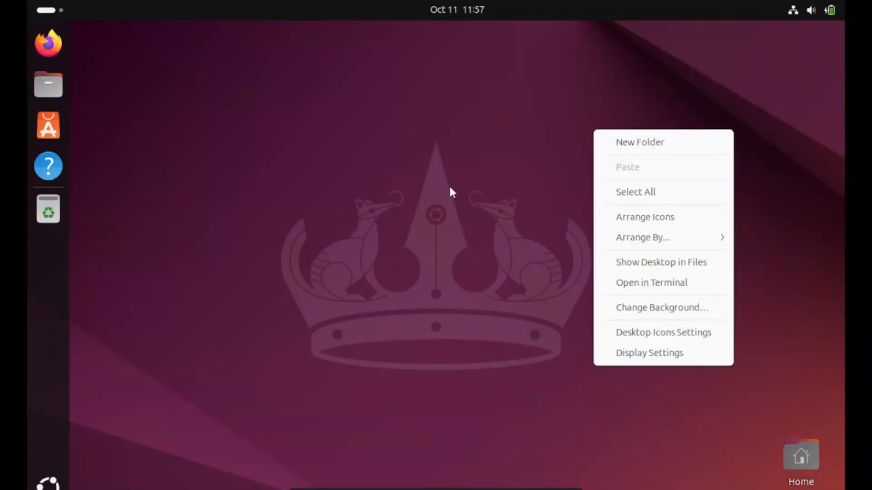
mouse_move(649, 352)
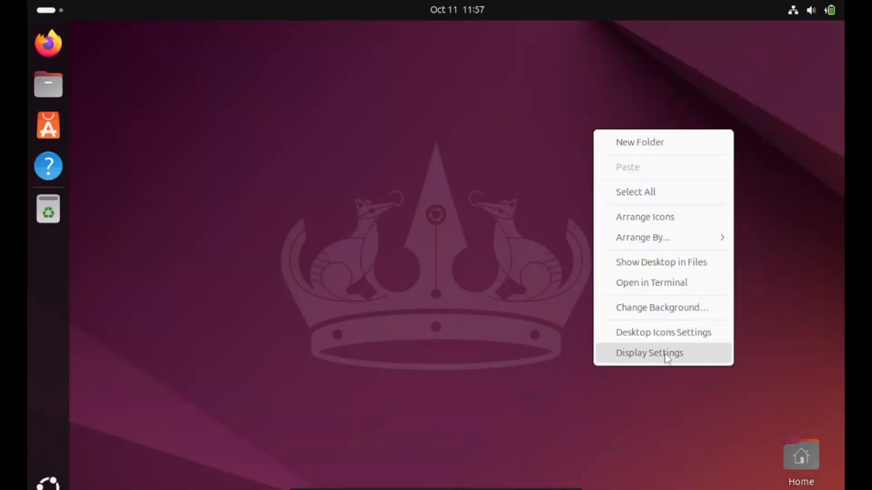
Set the display resolution to 1280 × 768 and keep the changes
left_click(649, 352)
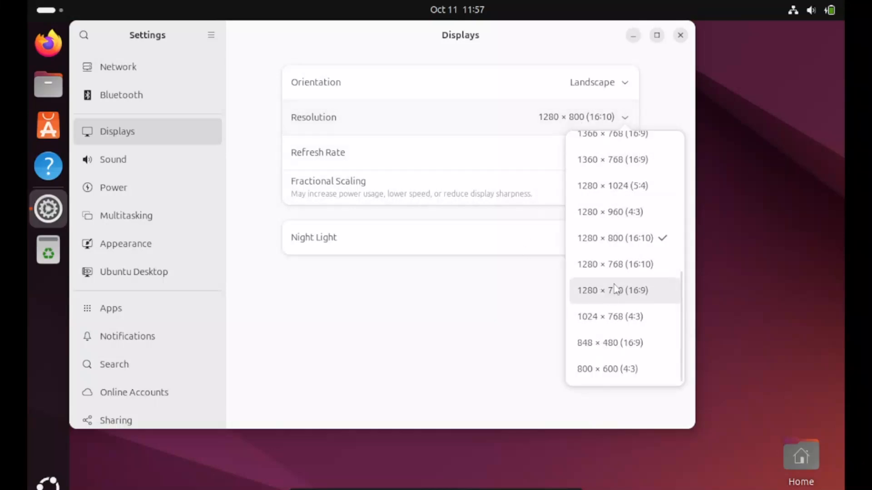
left_click(615, 264)
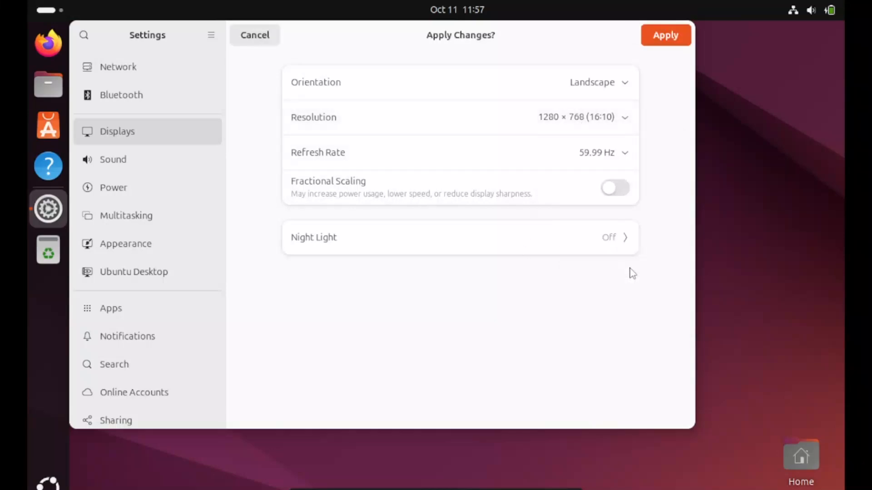
left_click(665, 35)
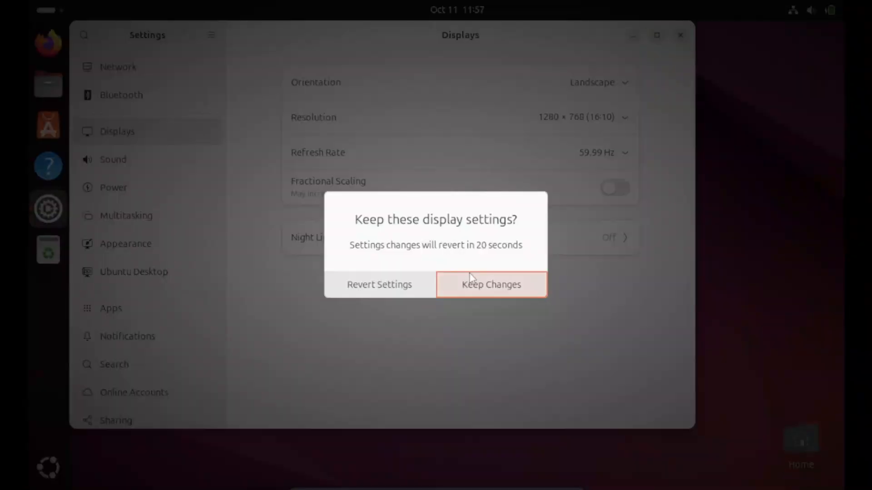
left_click(491, 284)
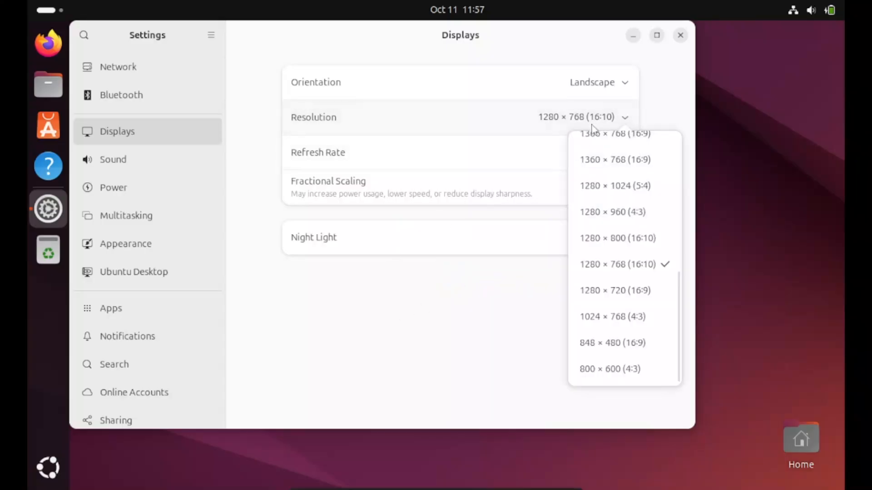
Apply the 1280 × 1024 resolution and close Settings
left_click(615, 186)
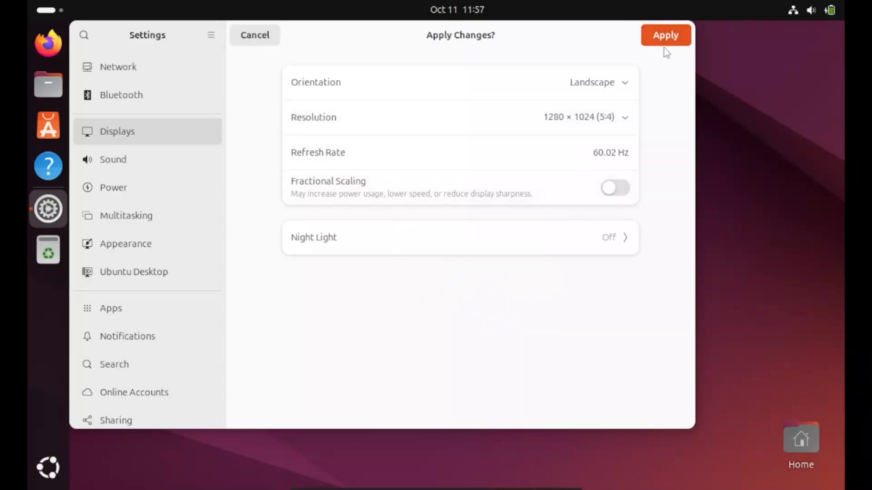
left_click(584, 116)
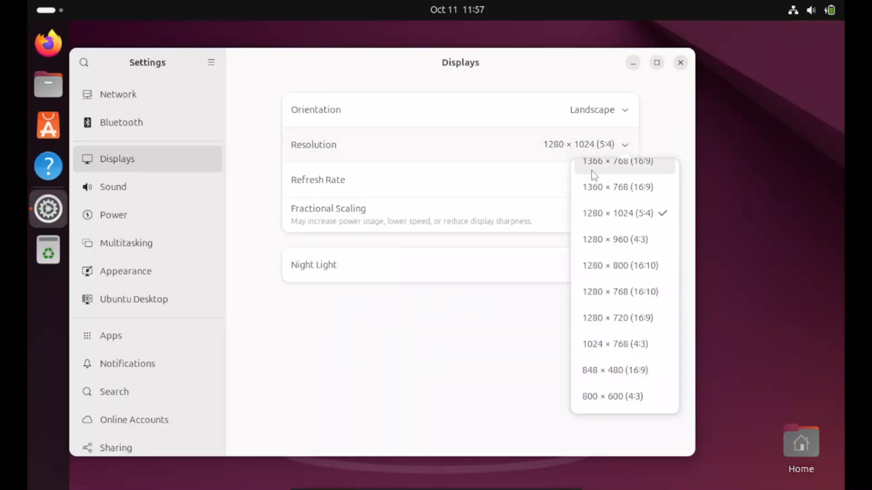
left_click(617, 161)
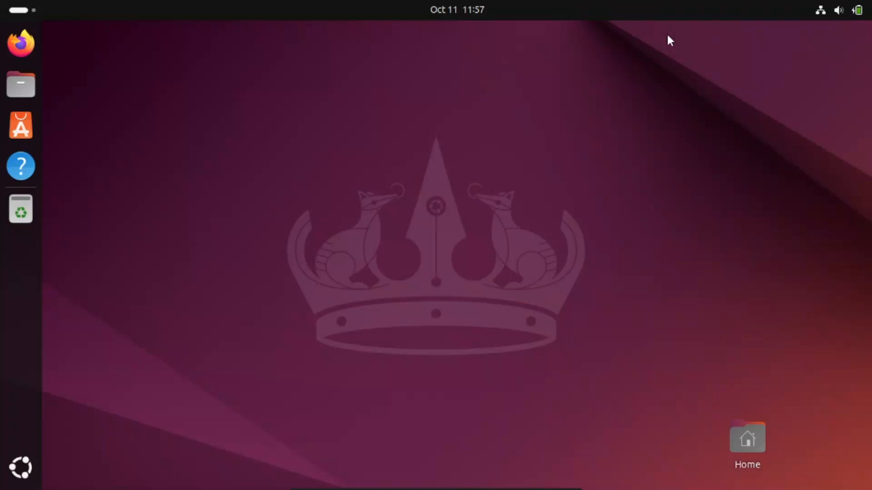
mouse_move(241, 141)
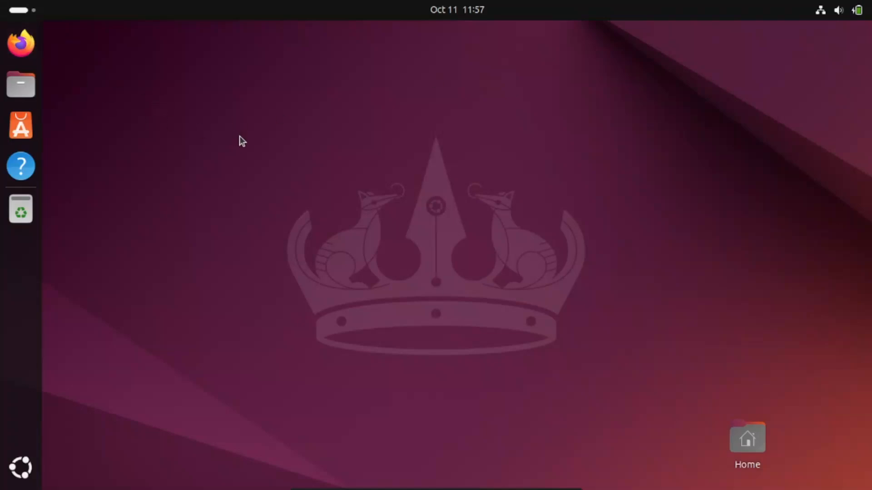
In Firefox, open the Sam Altman Time story and How To Fix Tech channel, then close Firefox
left_click(20, 42)
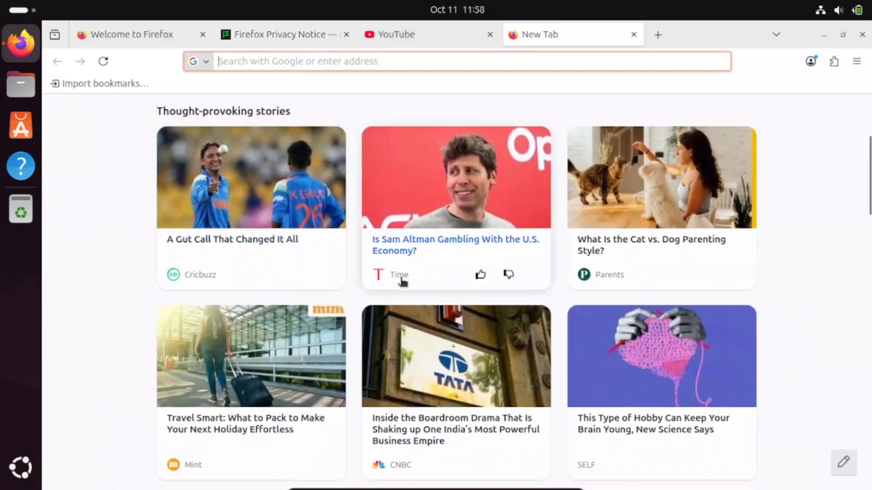
left_click(455, 245)
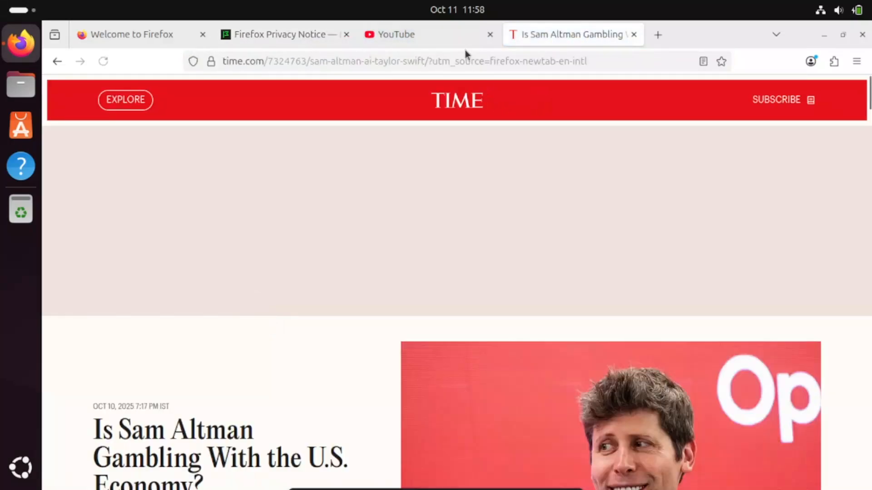
left_click(396, 34)
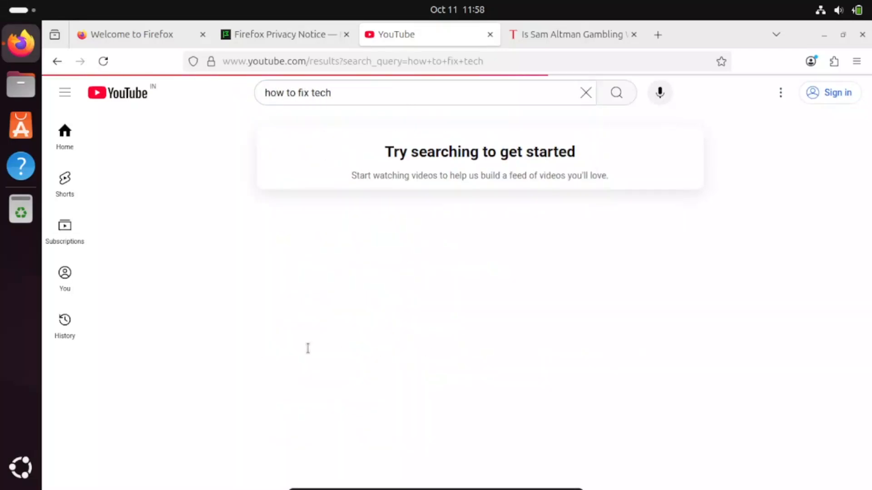
left_click(616, 92)
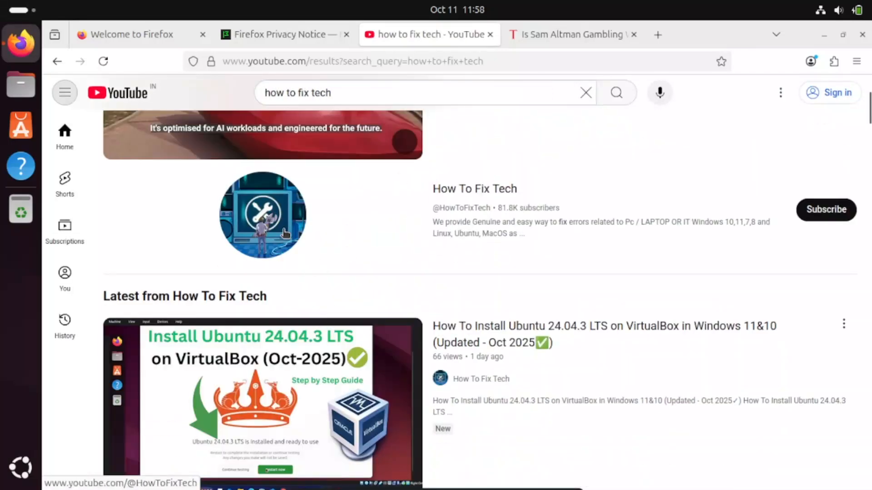
left_click(262, 216)
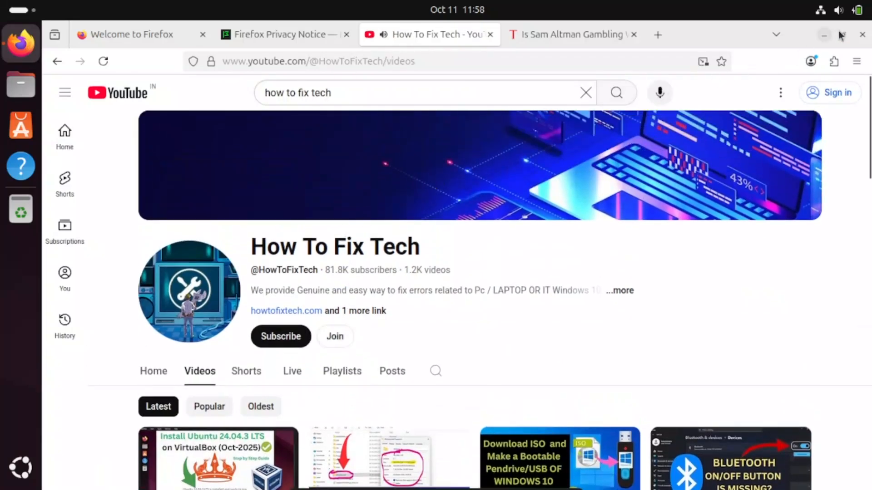
left_click(840, 34)
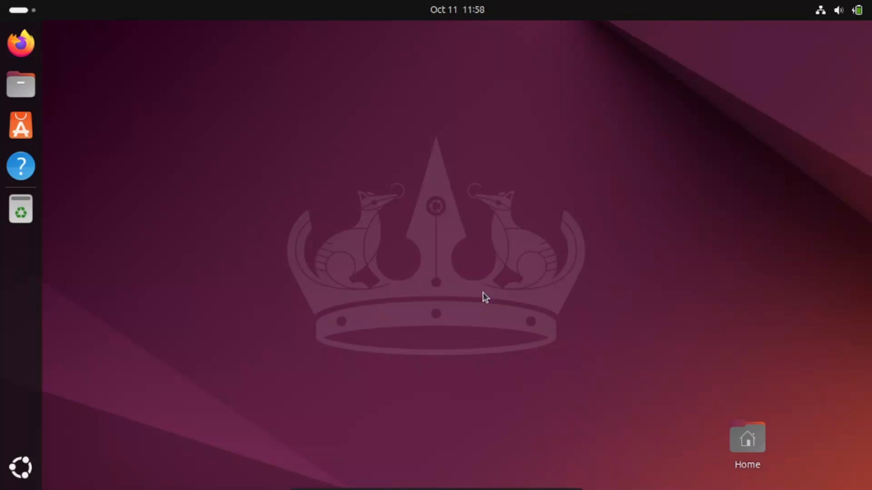
mouse_move(451, 244)
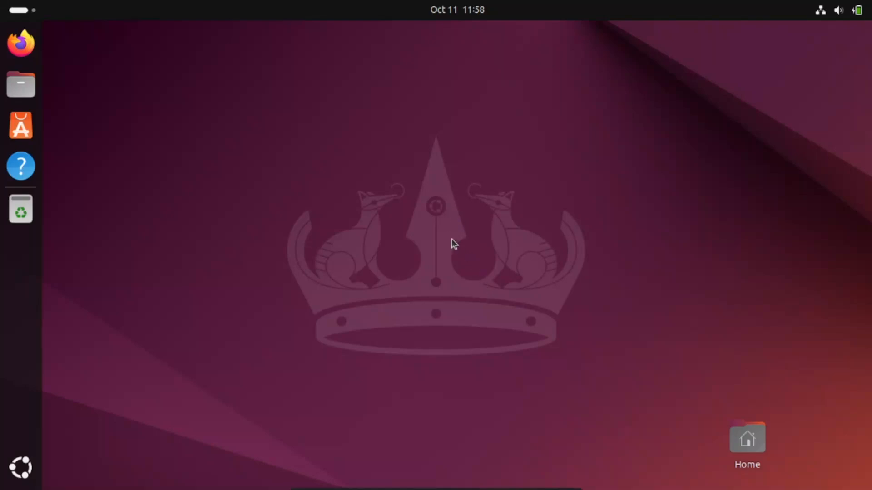